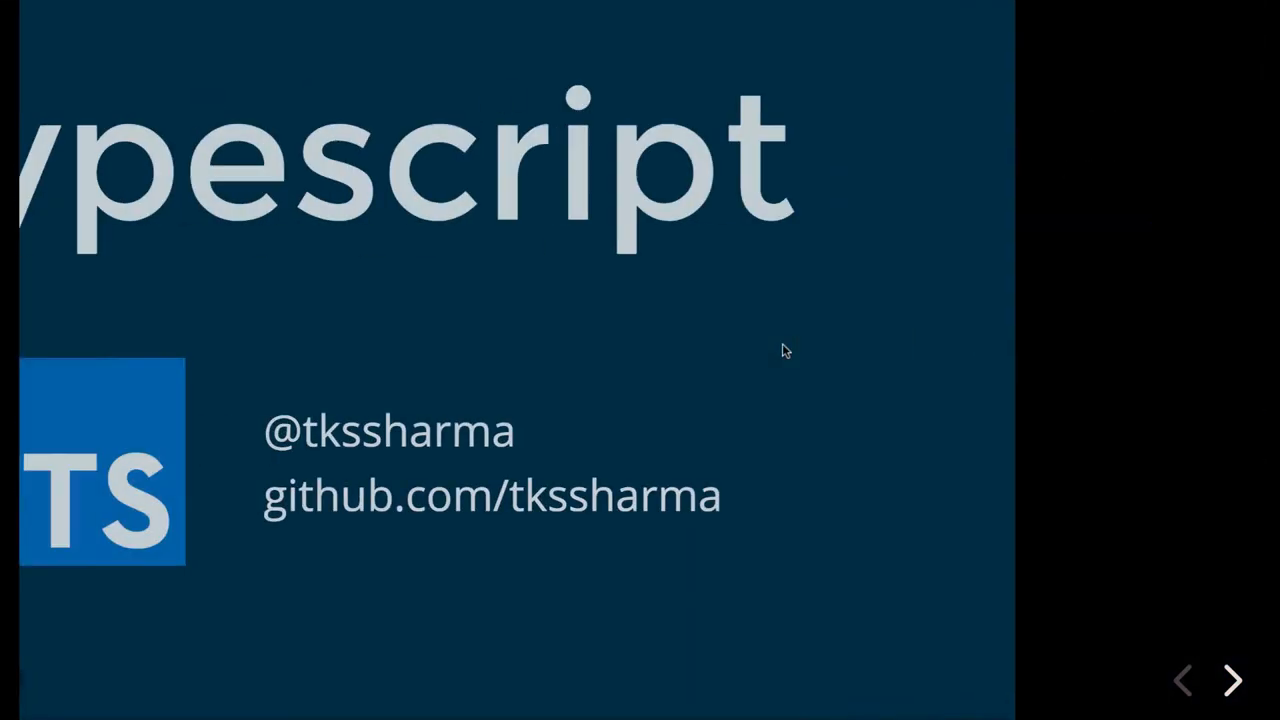
# - Advance past the TypeScript title slide to the generic loggingIdentity code slide
pyautogui.click(1232, 680)
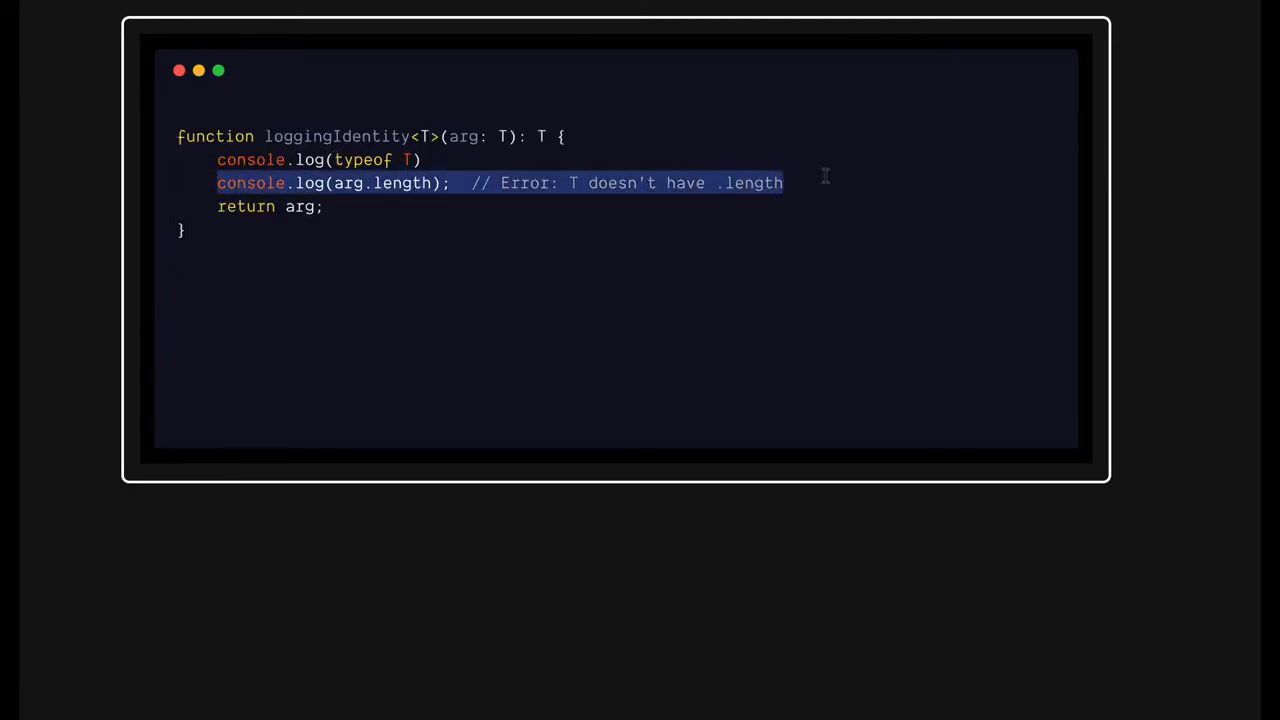
# - Remove the arg.length line and retype the second function copy's parameter as number
pyautogui.press('Delete')
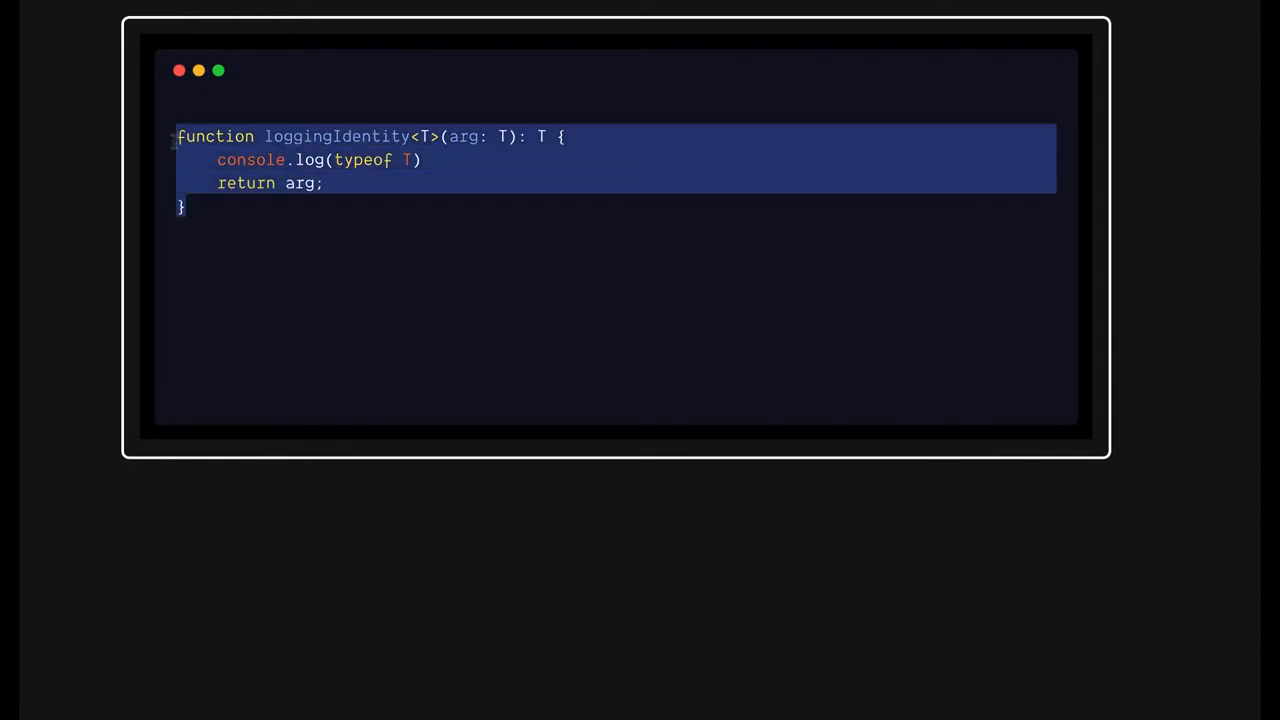
pyautogui.click(222, 251)
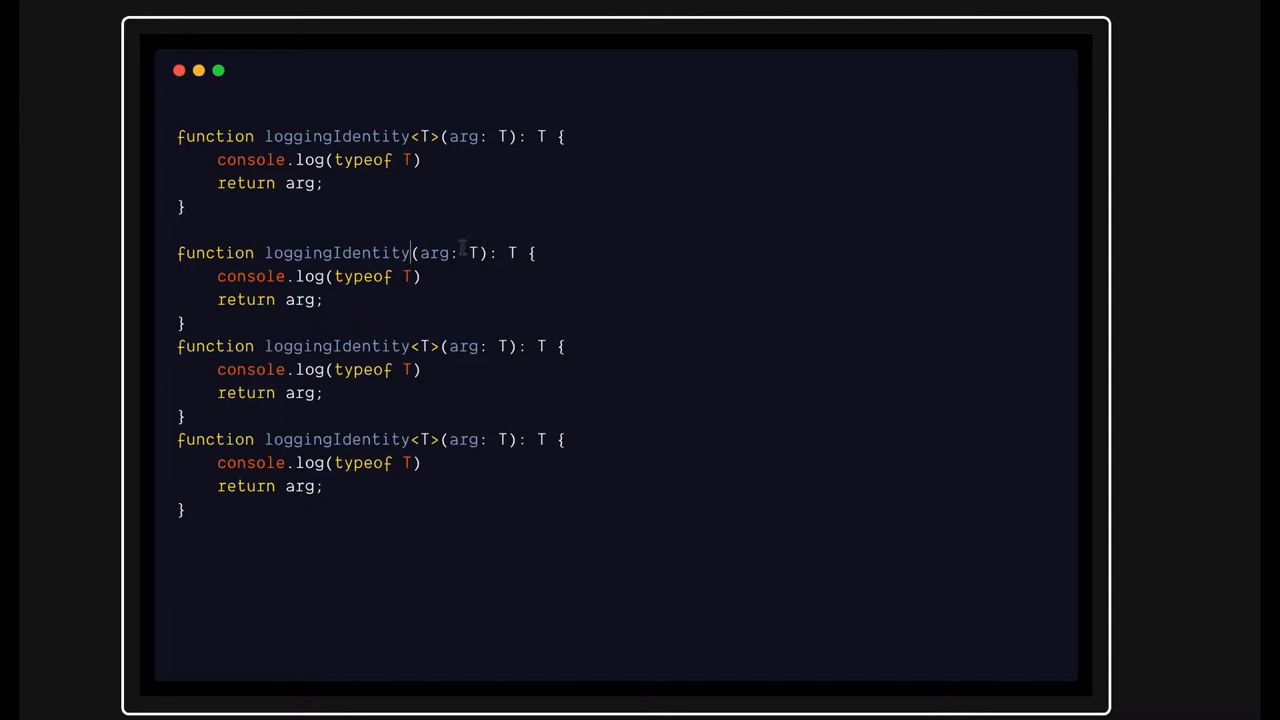
pyautogui.press('Backspace')
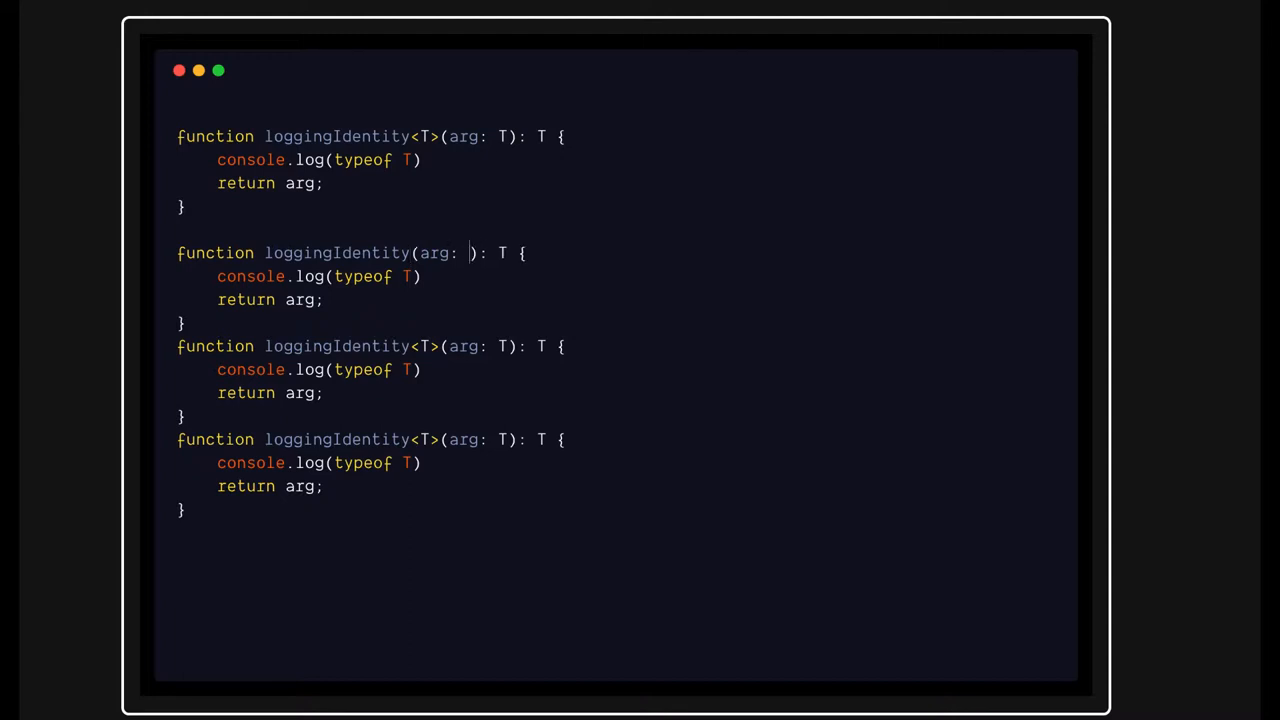
pyautogui.write('number')
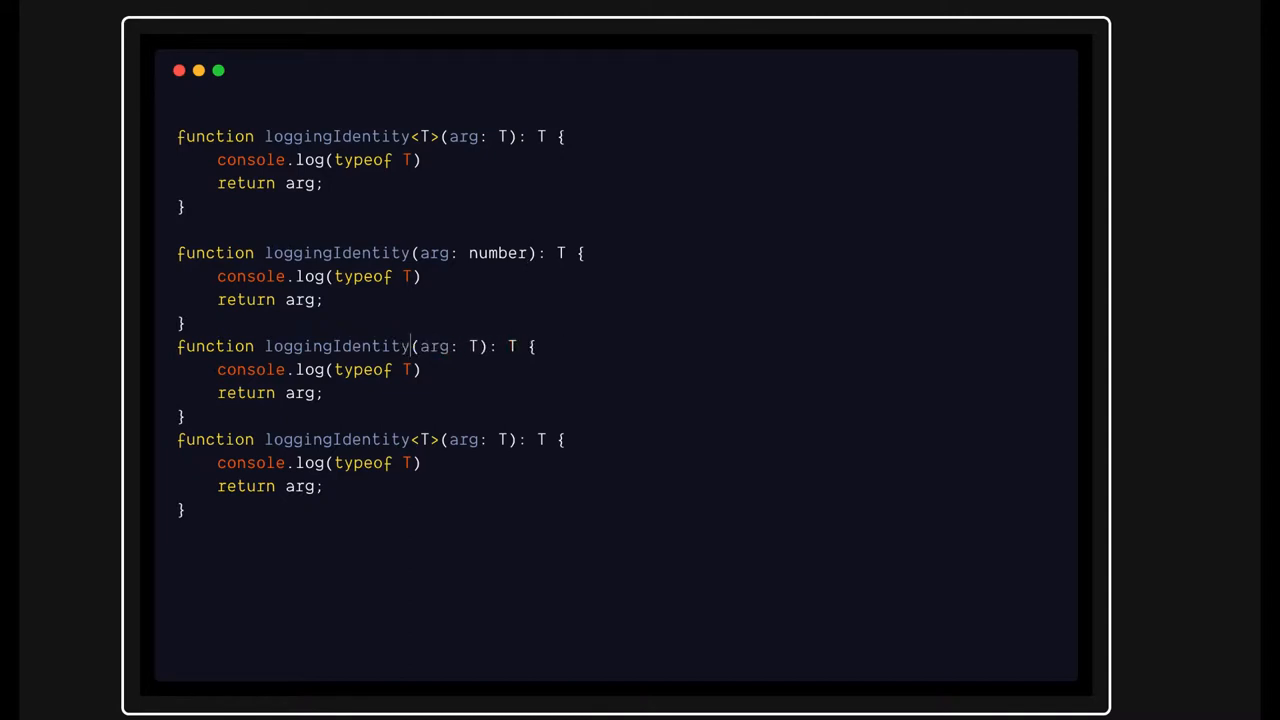
# - Type the third copy's parameter as string and complete the string and number type names
pyautogui.press('Backspace')
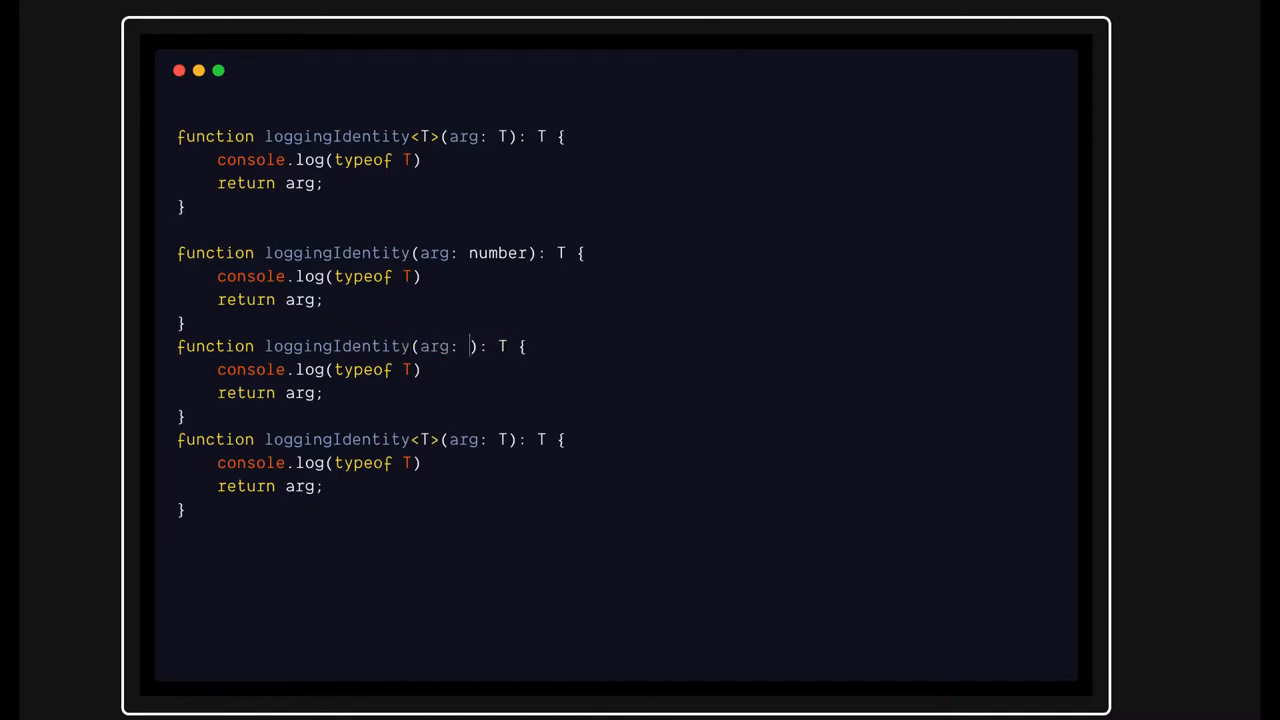
pyautogui.write('string')
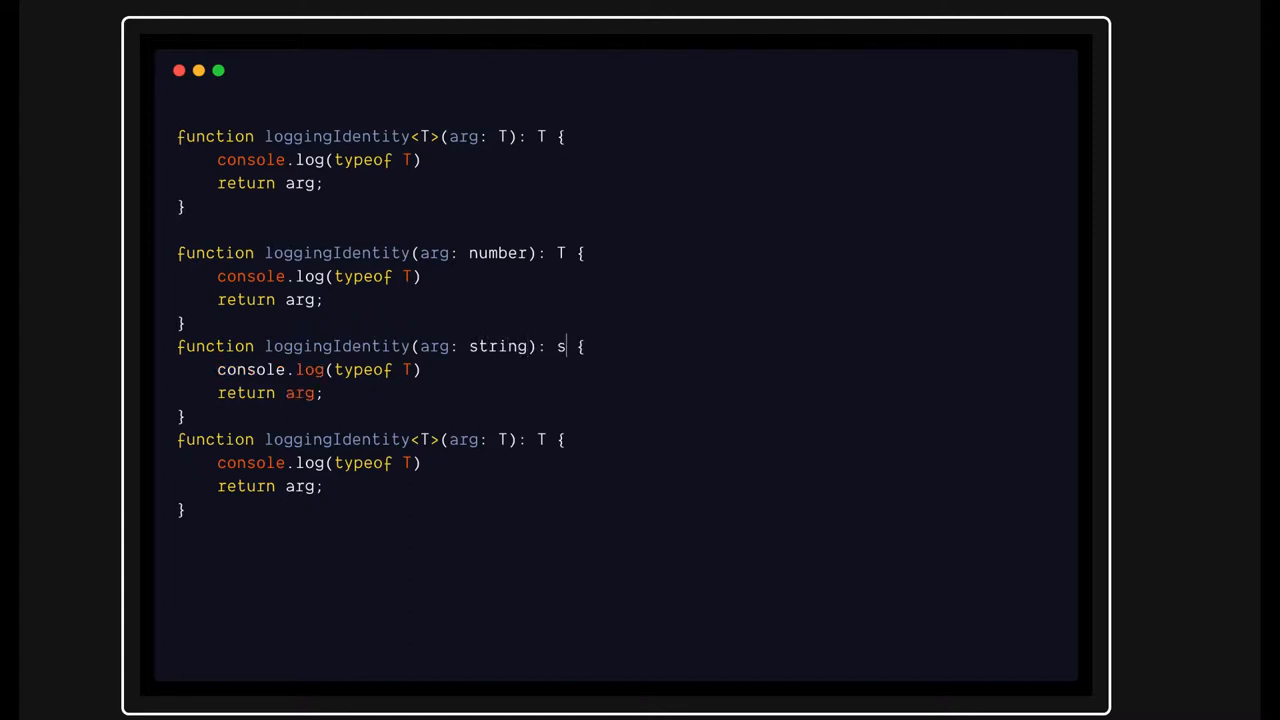
pyautogui.write('tring')
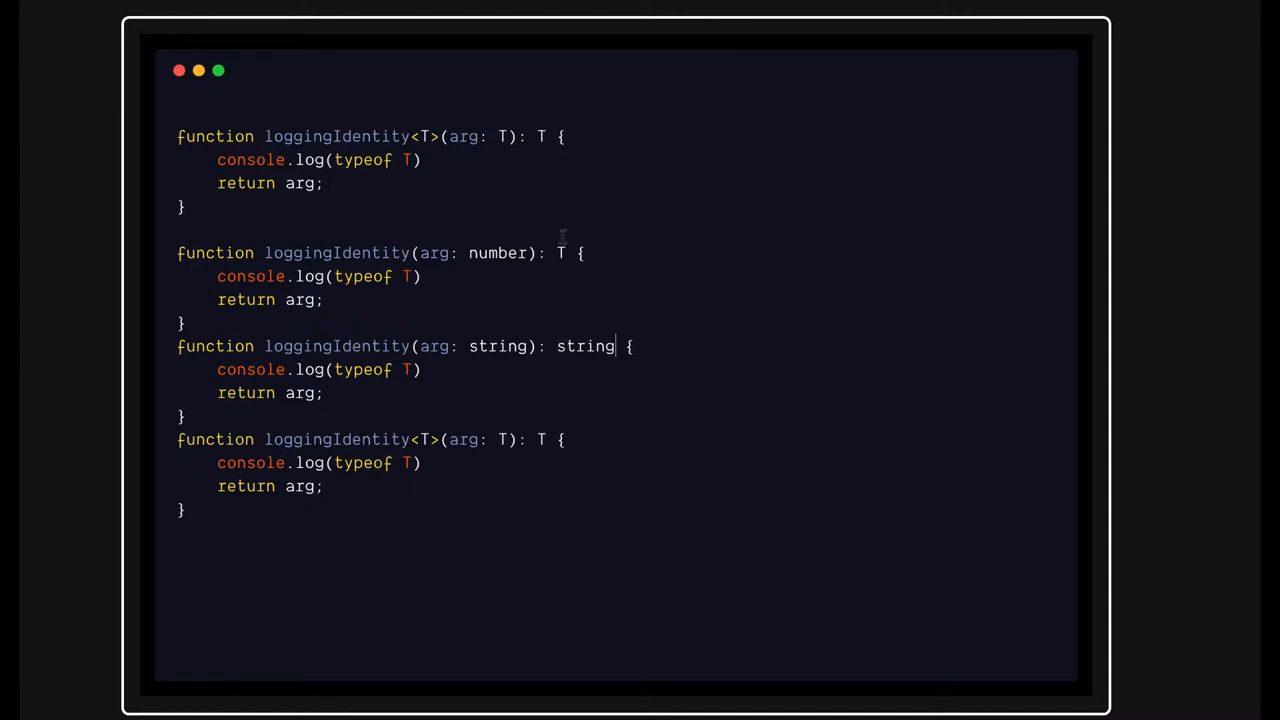
pyautogui.write('num')
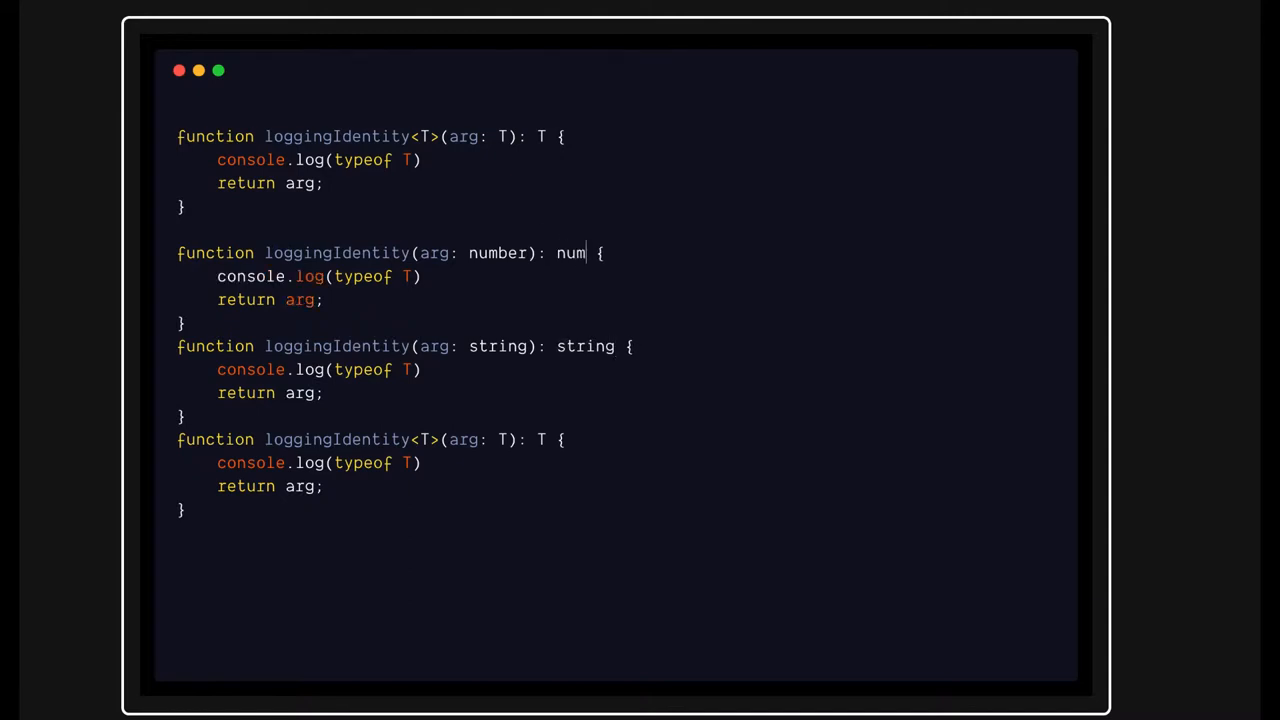
pyautogui.write('ber')
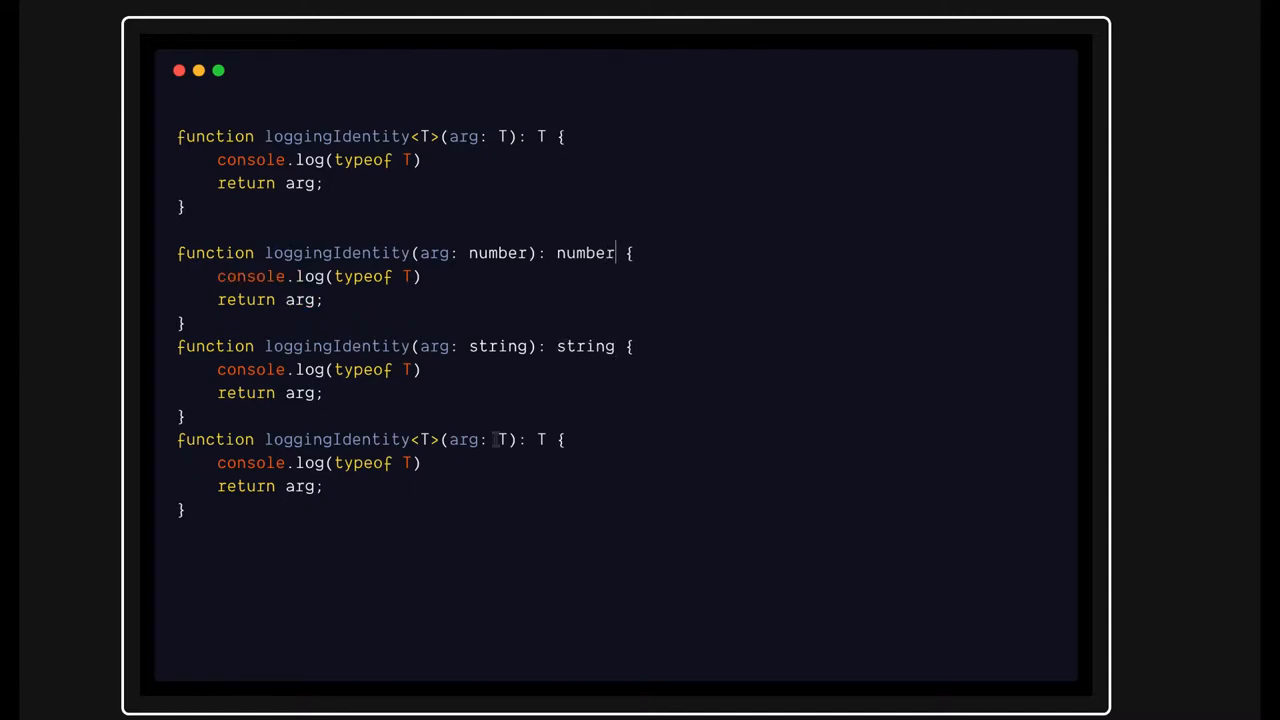
pyautogui.doubleClick(497, 252)
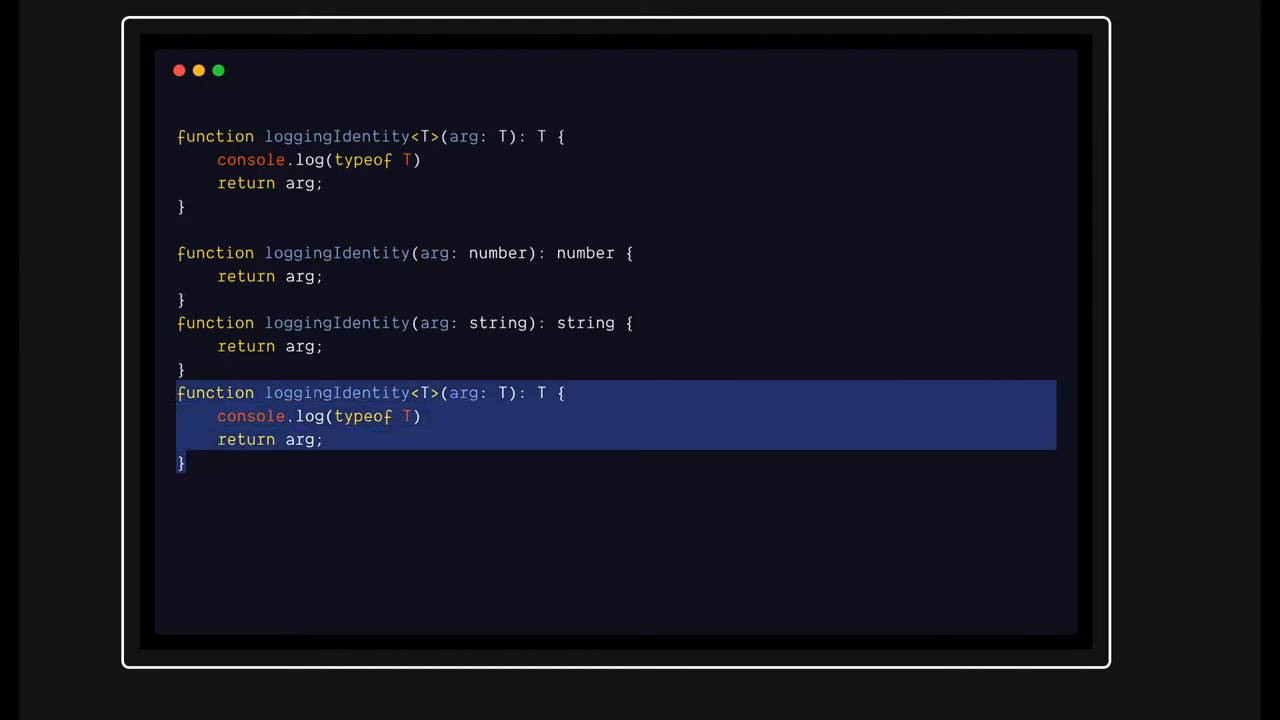
# - Delete the trailing duplicate generic loggingIdentity, then check the generic function's name
pyautogui.press('Delete')
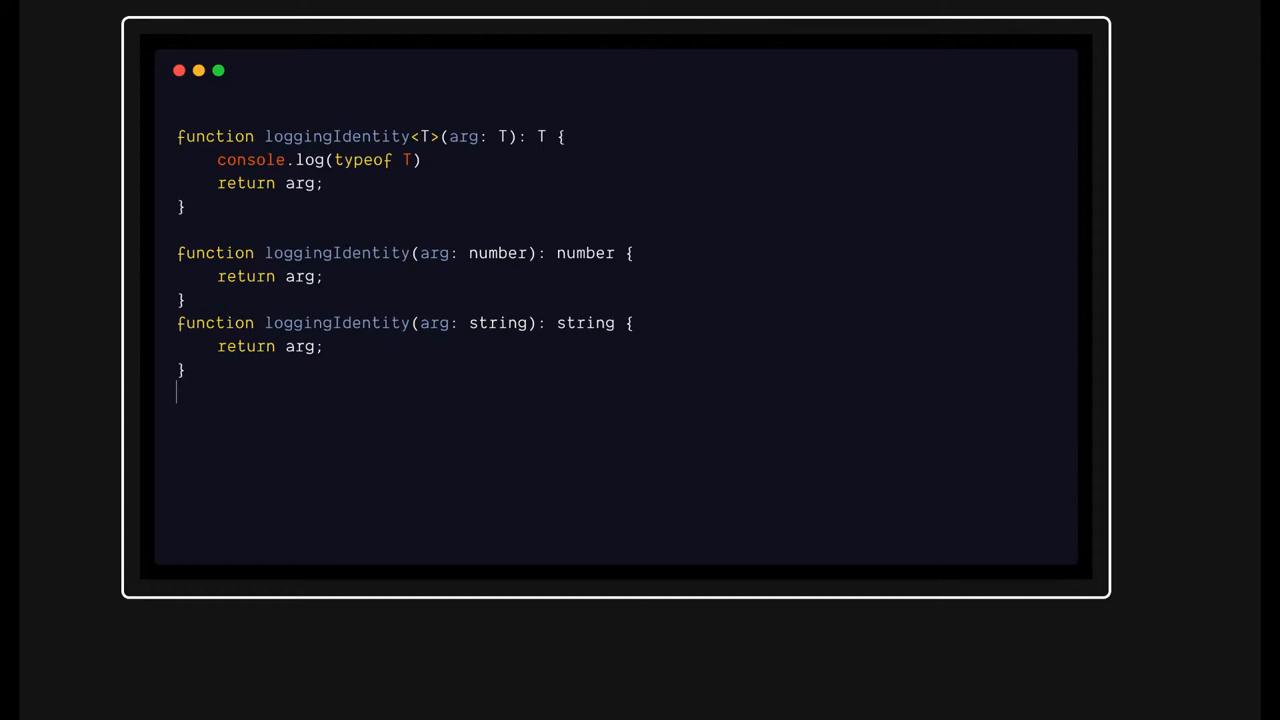
pyautogui.moveTo(339, 414)
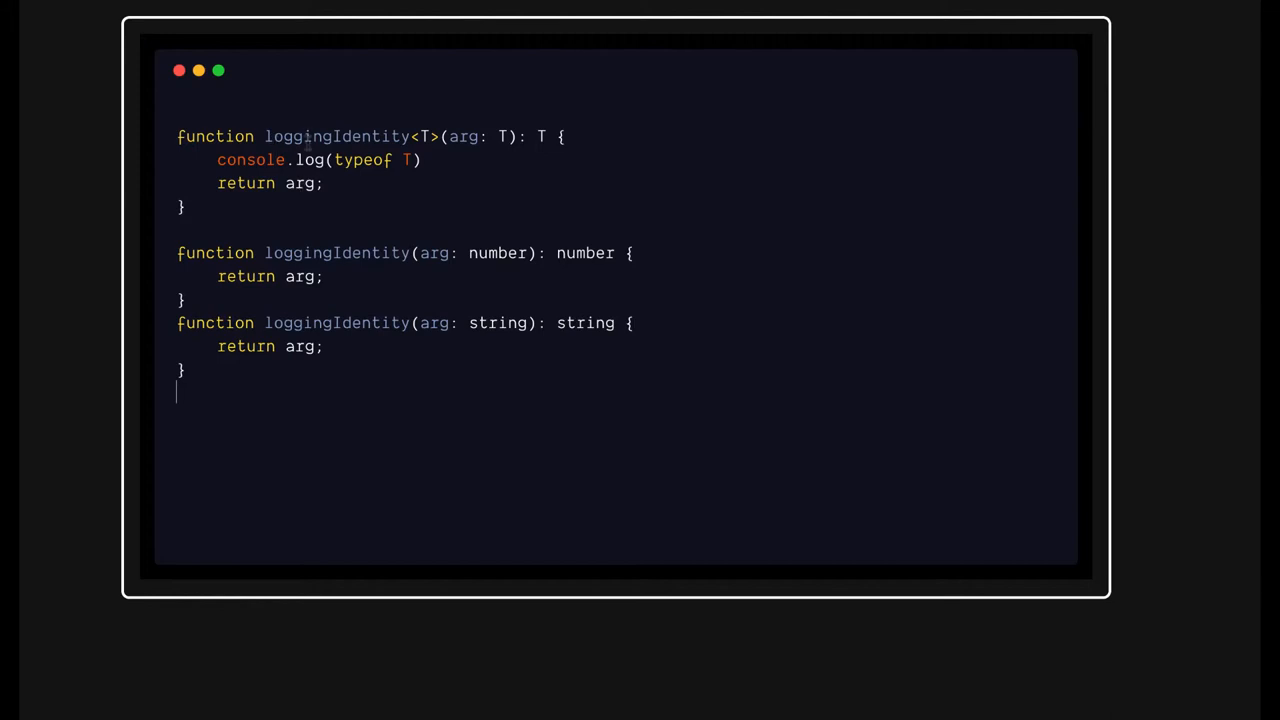
pyautogui.doubleClick(336, 136)
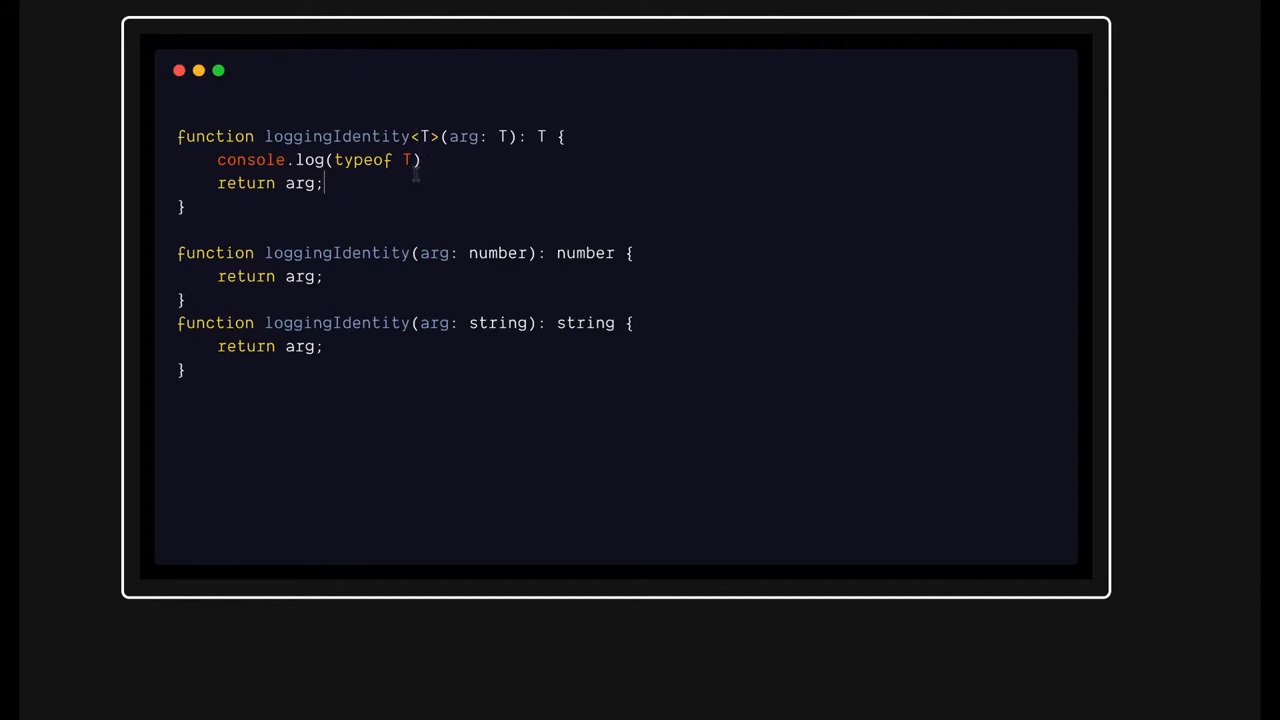
pyautogui.doubleClick(336, 136)
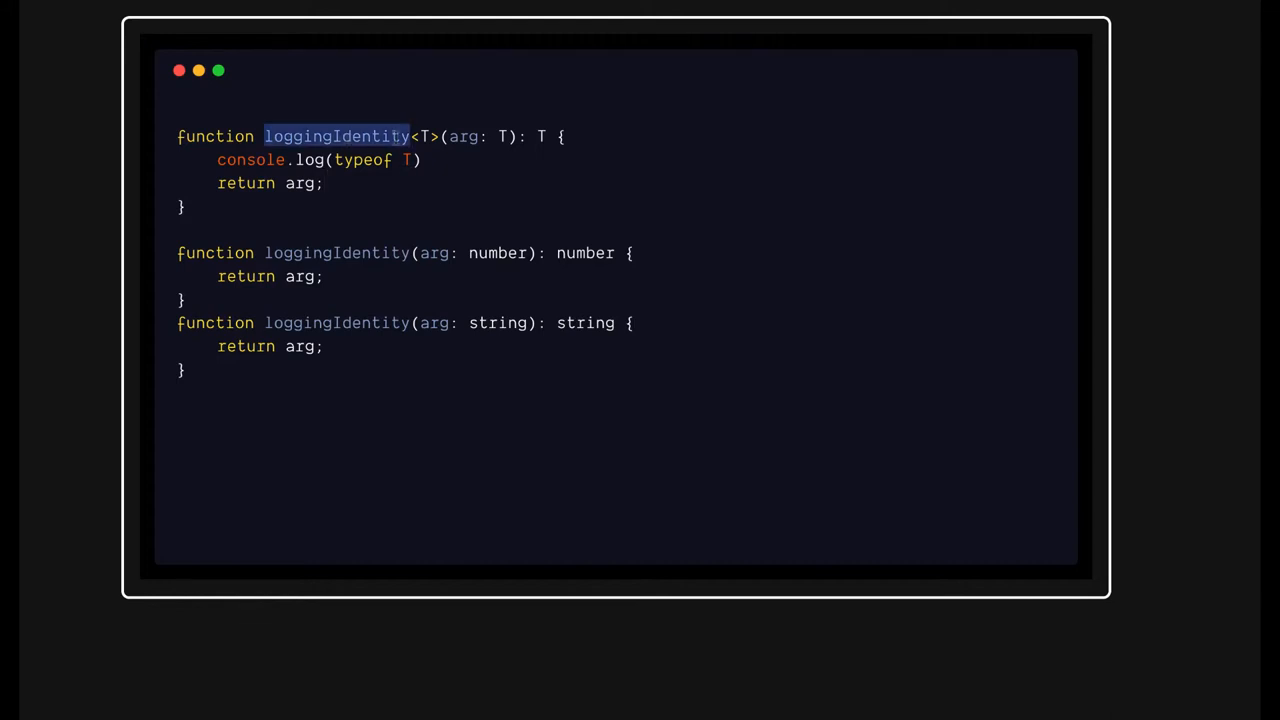
pyautogui.click(412, 136)
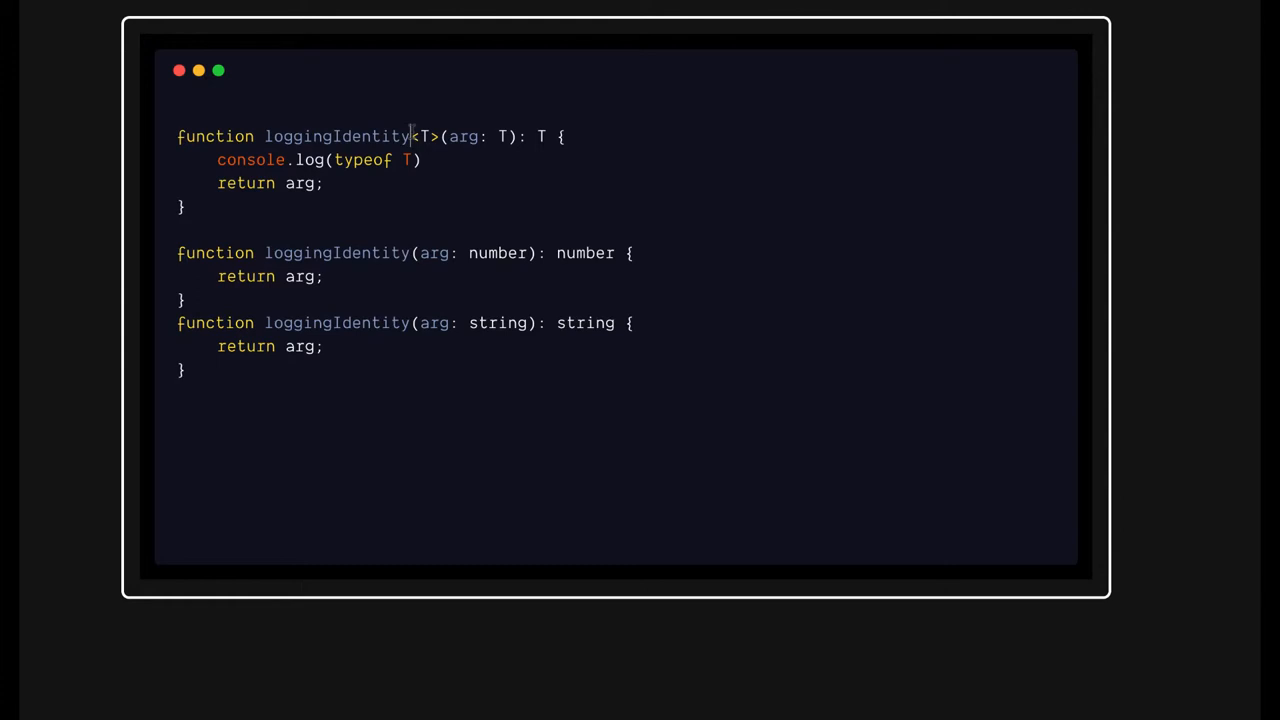
pyautogui.moveTo(490, 243)
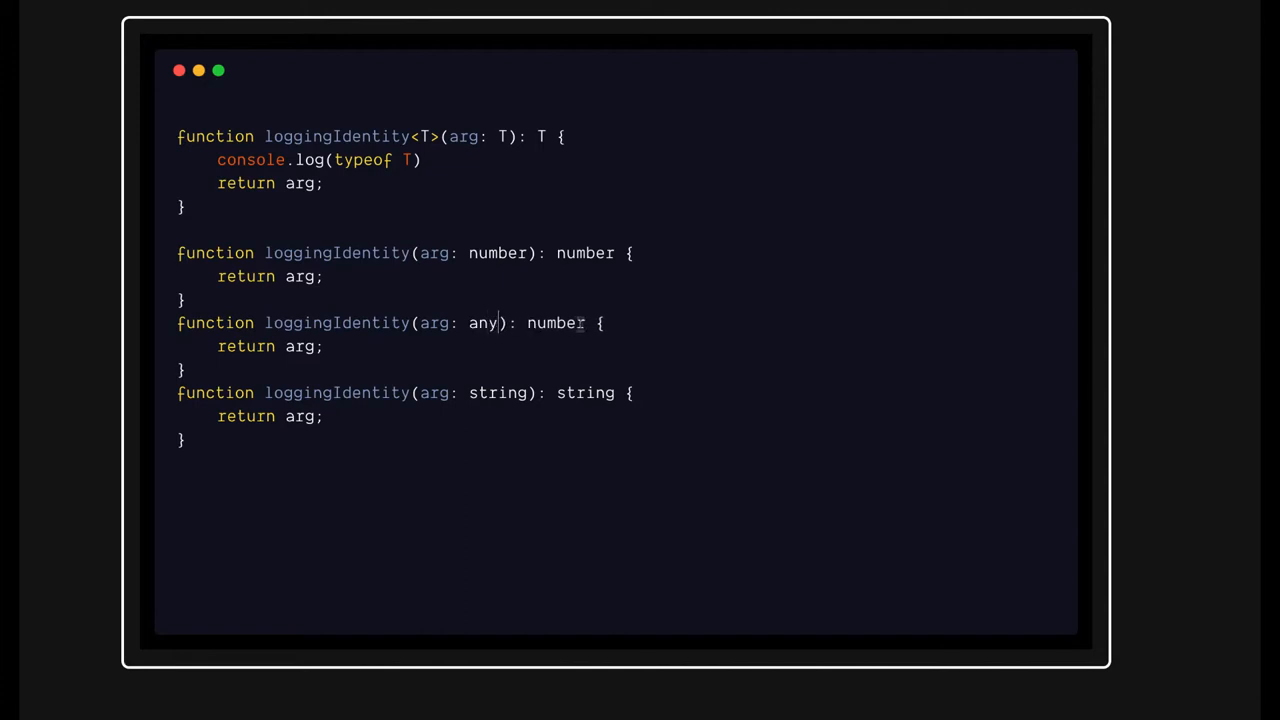
# - Type the new copy's types as any, then select the any and string versions
pyautogui.write('any')
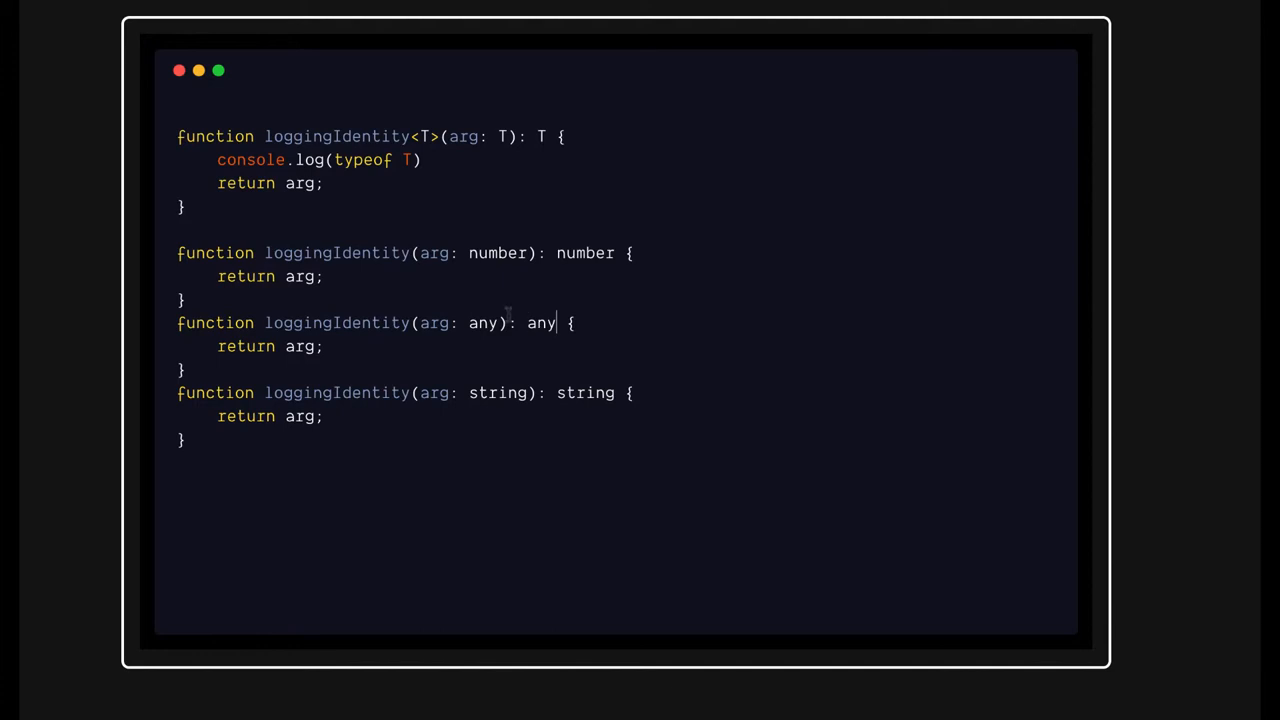
pyautogui.doubleClick(541, 322)
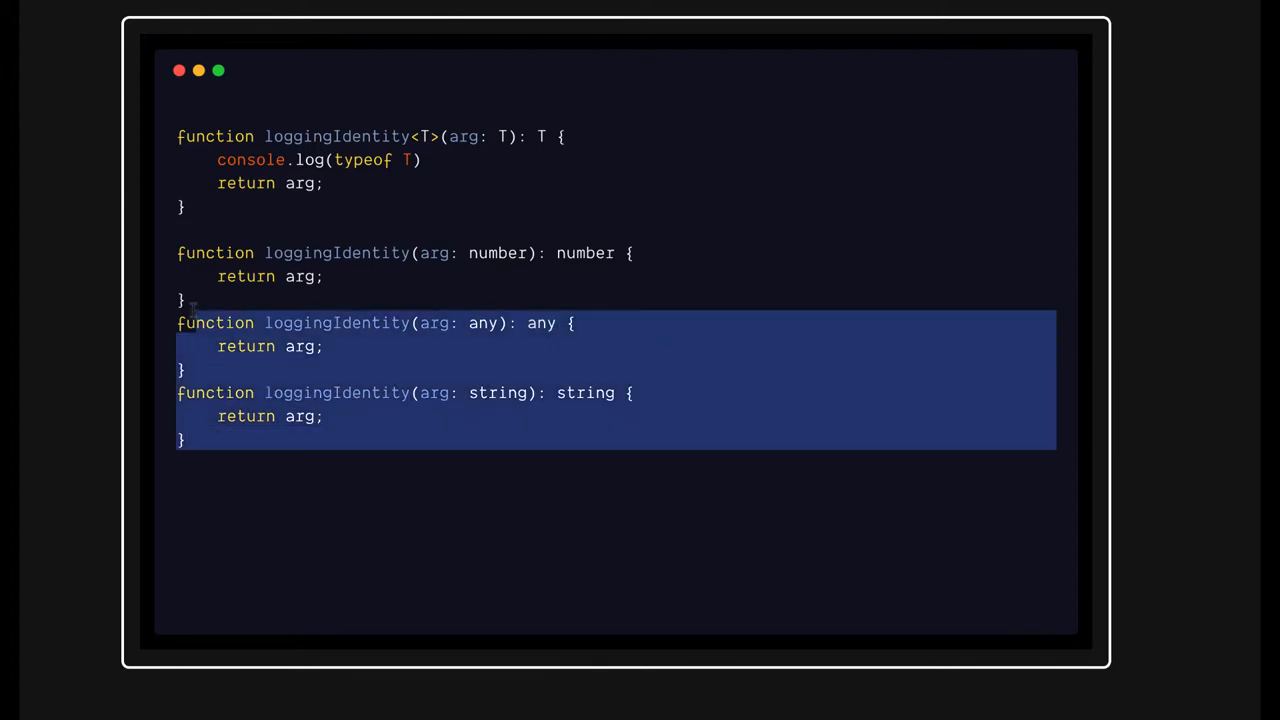
pyautogui.moveTo(178, 322); pyautogui.dragTo(160, 252)
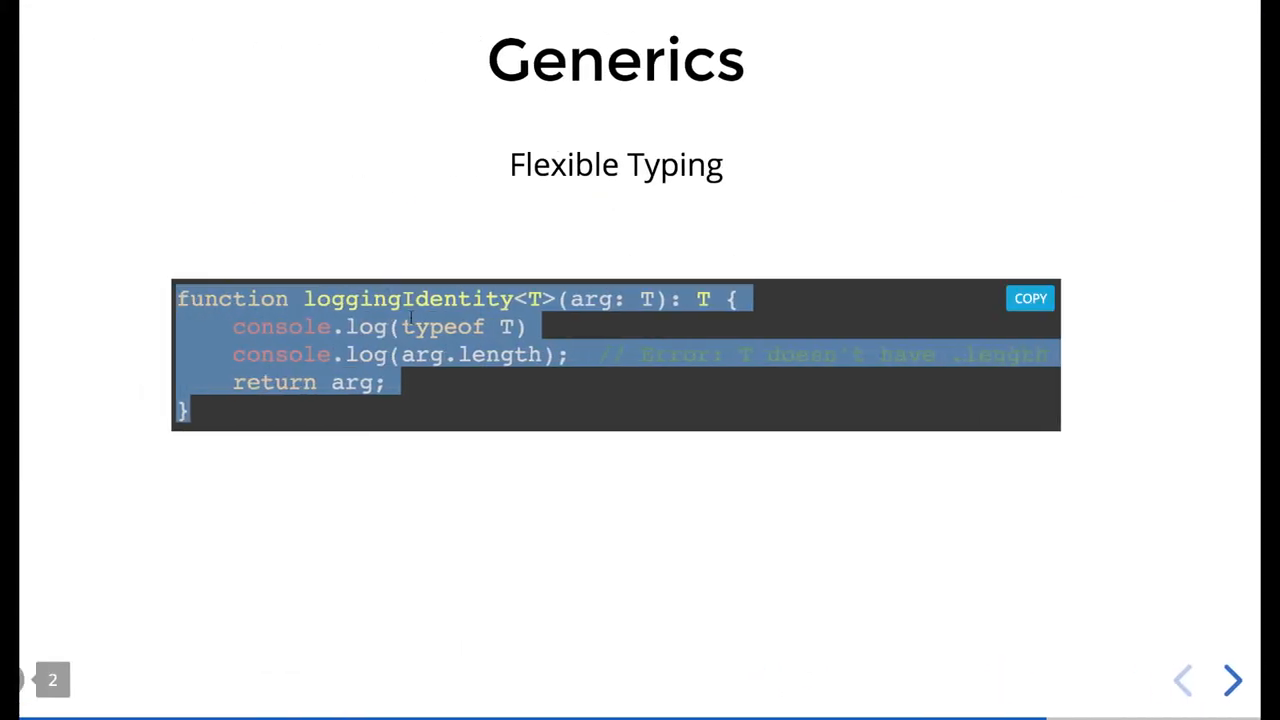
# - Move to the Enums slide and select its Language enum example code
pyautogui.click(1233, 680)
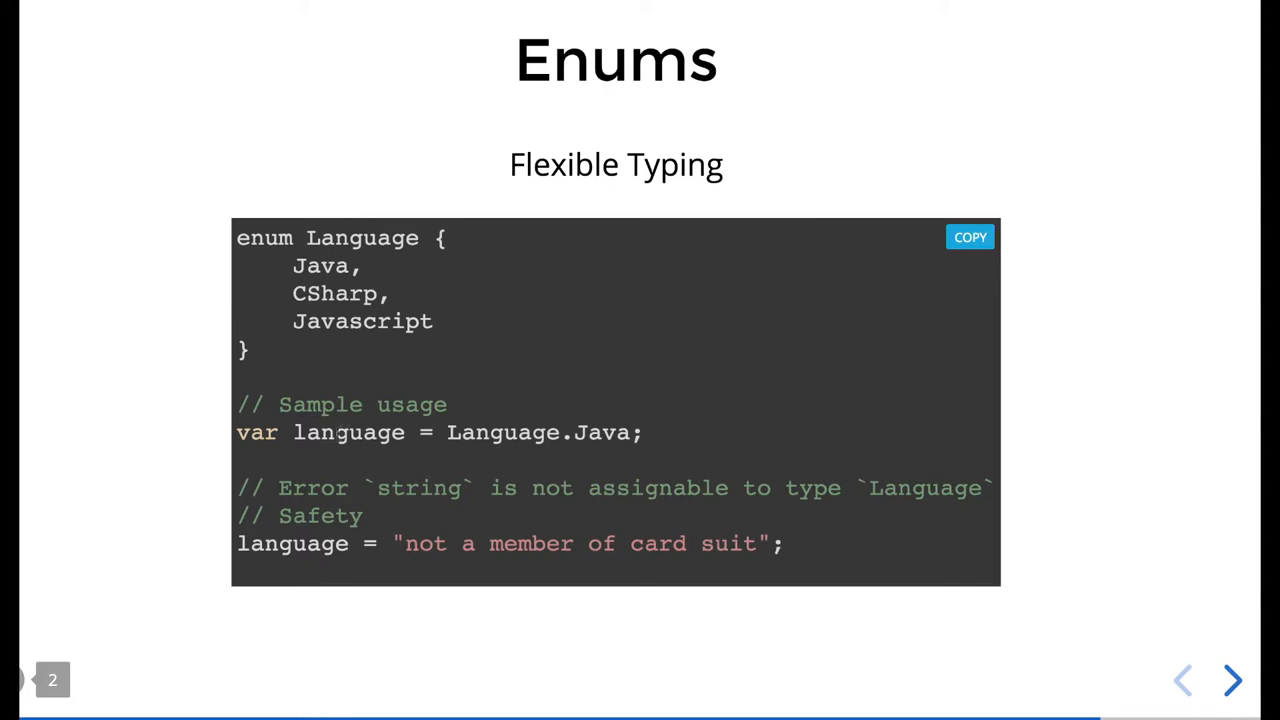
pyautogui.doubleClick(348, 432)
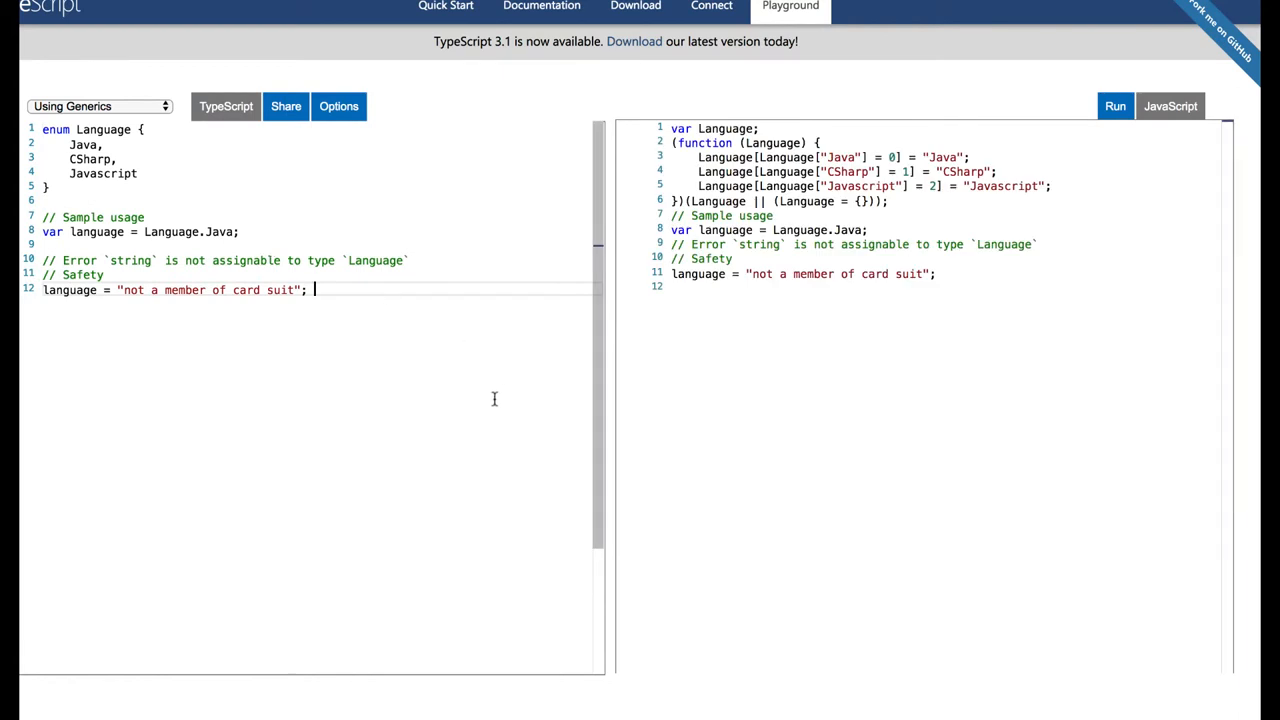
# - Drop the invalid string assignment and declare the Language sample usage with let
pyautogui.tripleClick(175, 290)
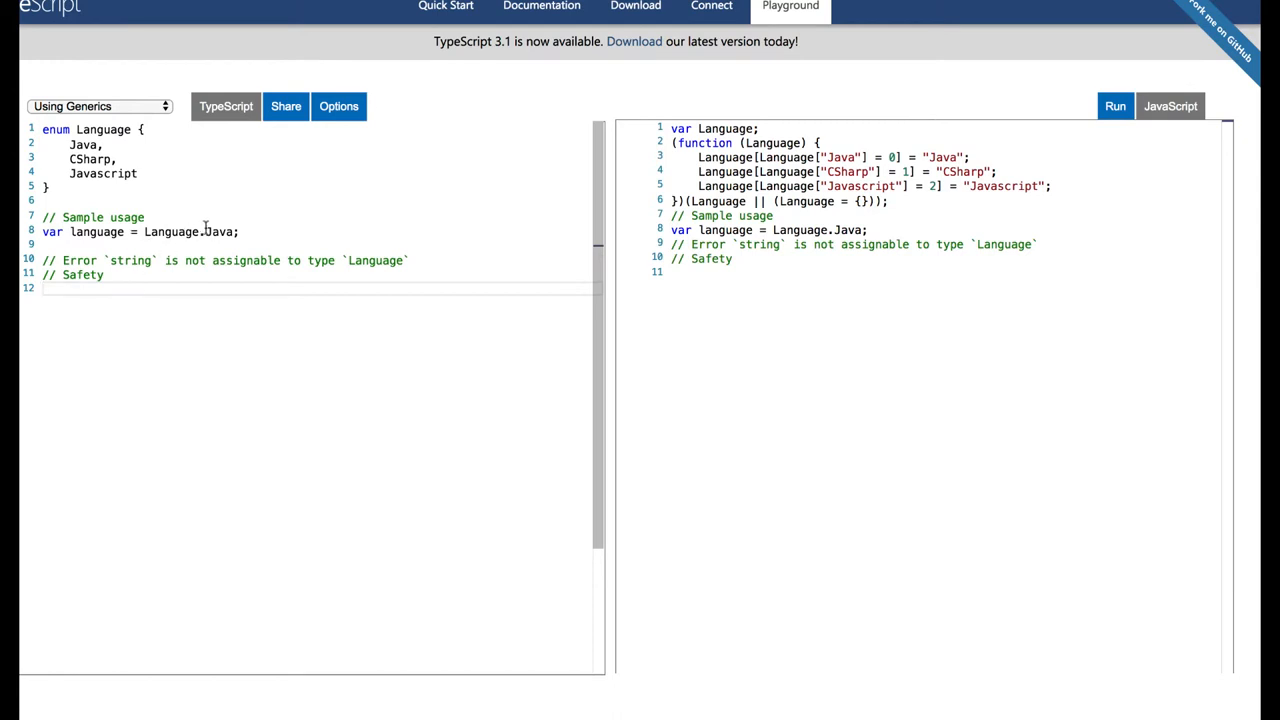
pyautogui.click(241, 231)
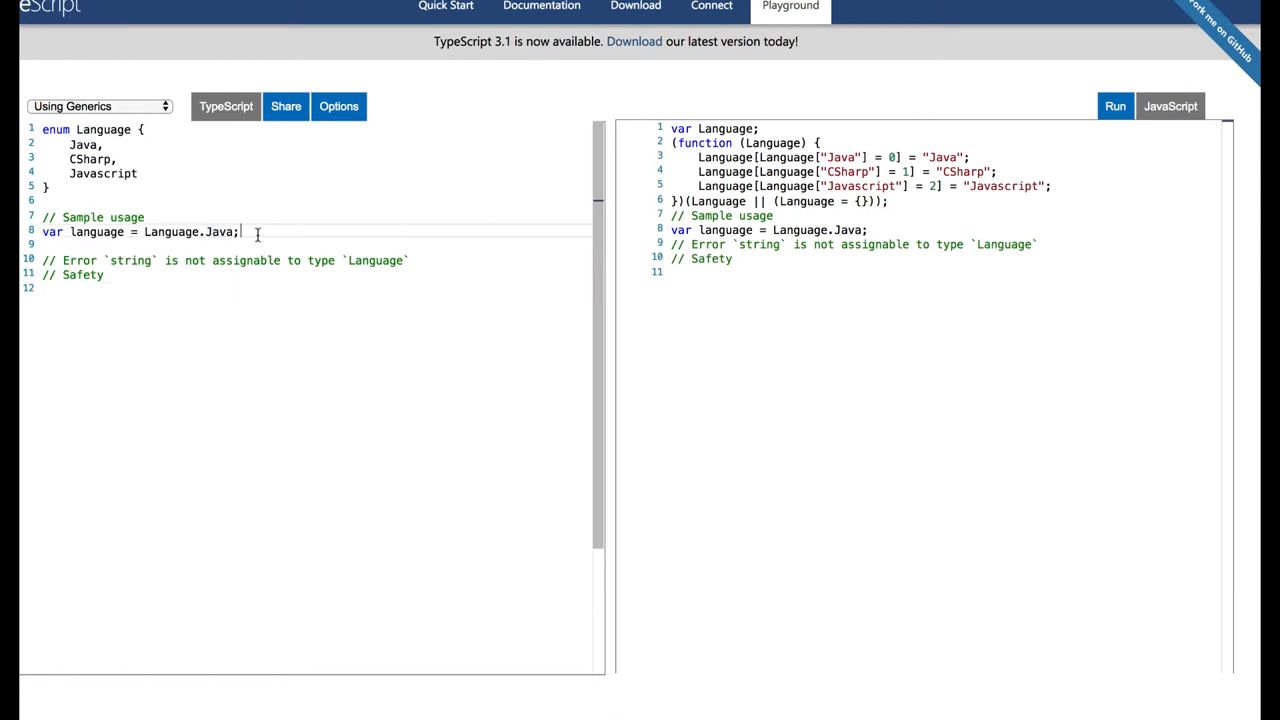
pyautogui.moveTo(97, 231)
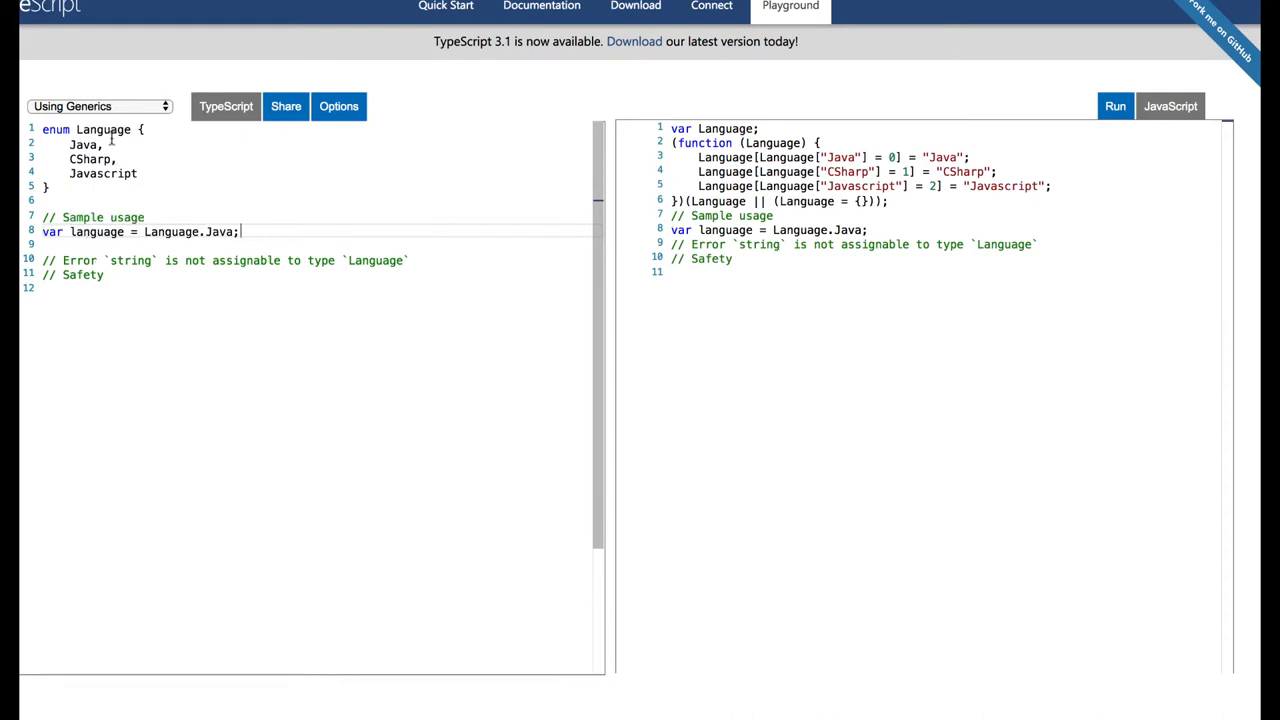
pyautogui.doubleClick(171, 231)
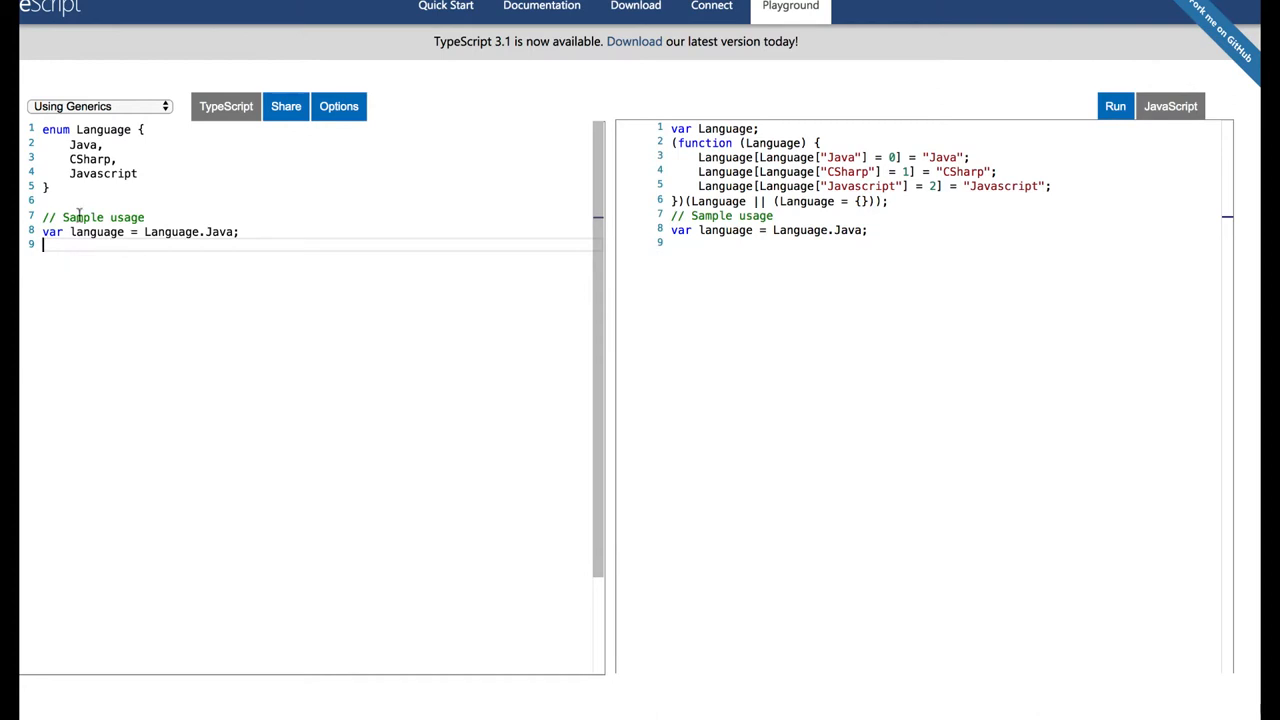
pyautogui.write('let')
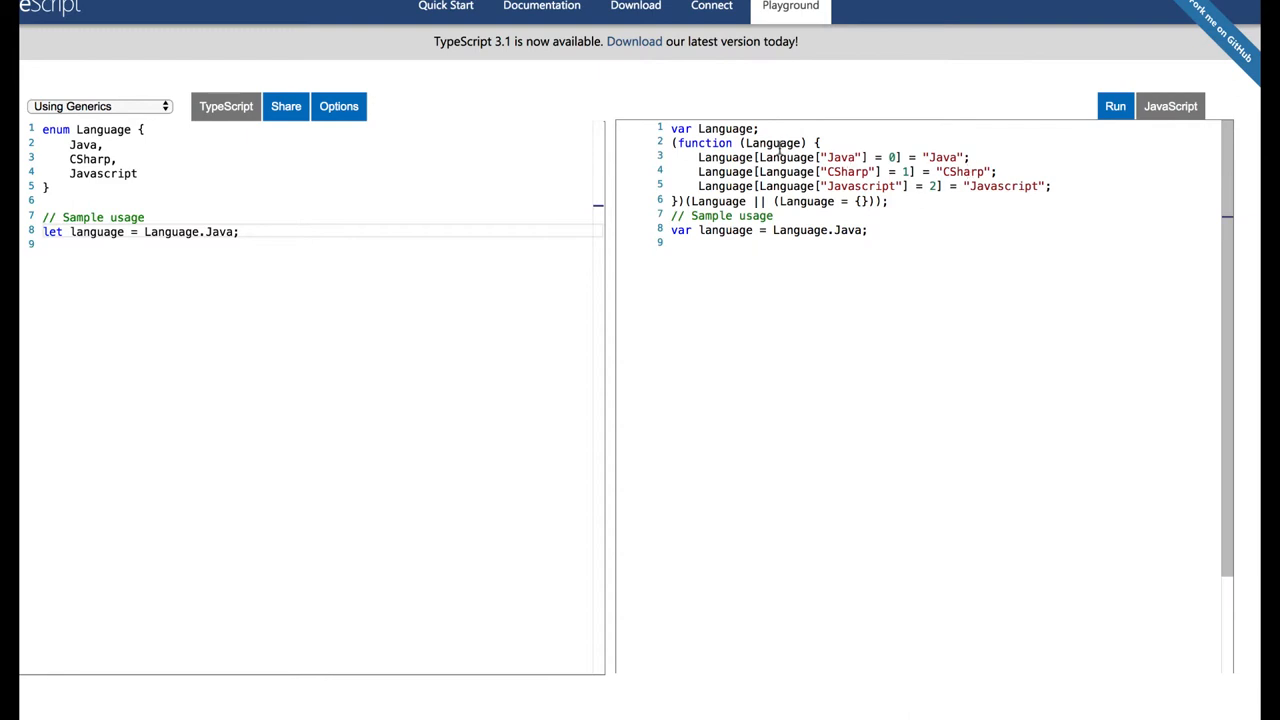
pyautogui.moveTo(683, 171)
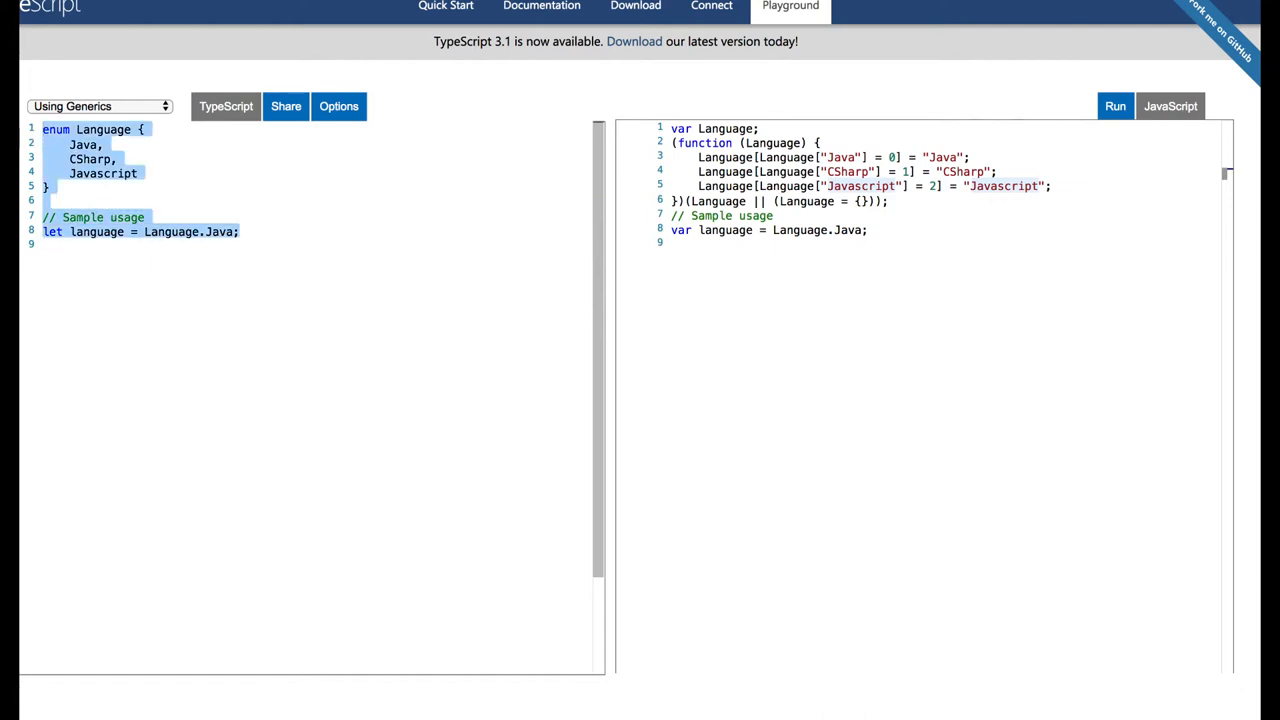
# - Write interface student { name: string; id: number } over the enum code
pyautogui.write('interface {')
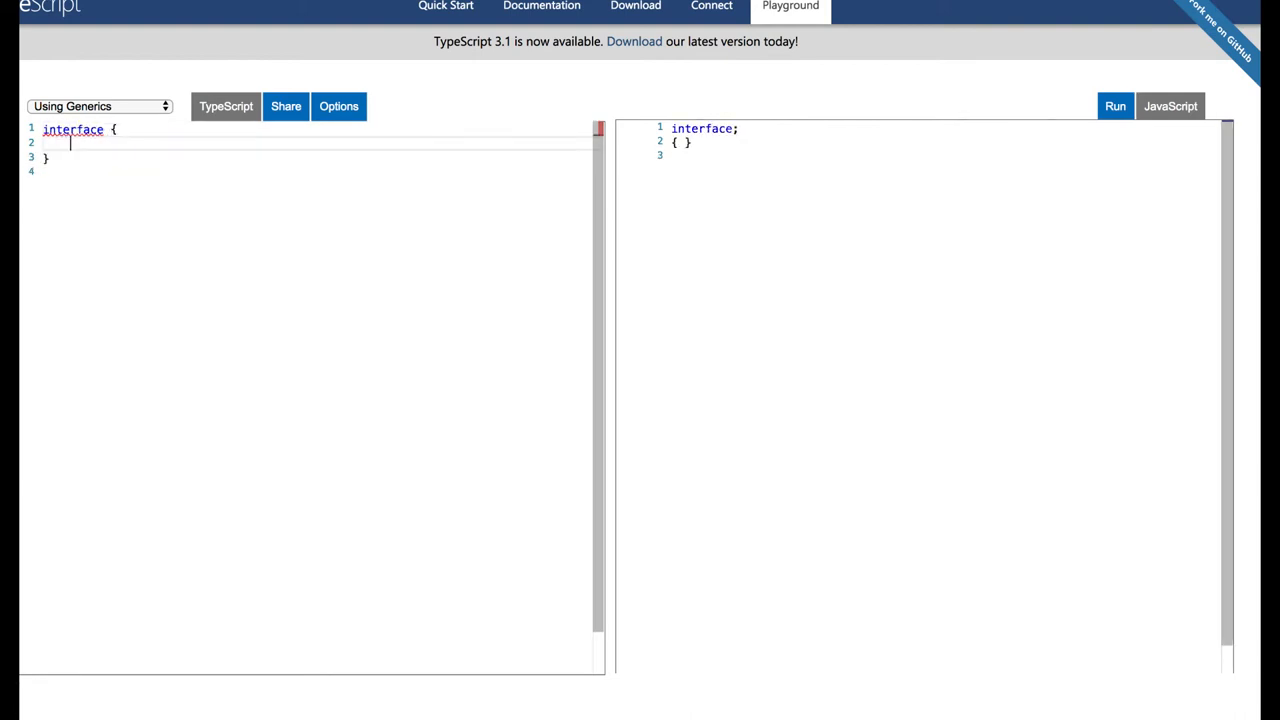
pyautogui.press('Return')
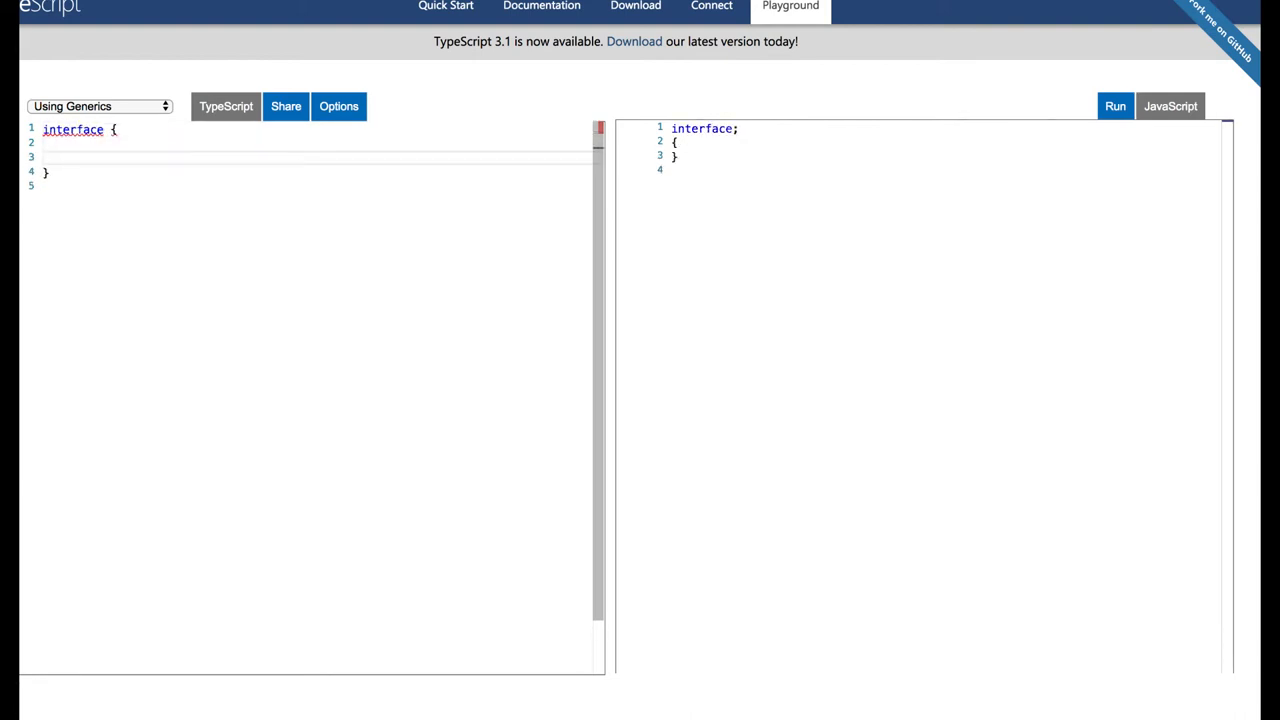
pyautogui.write('name :')
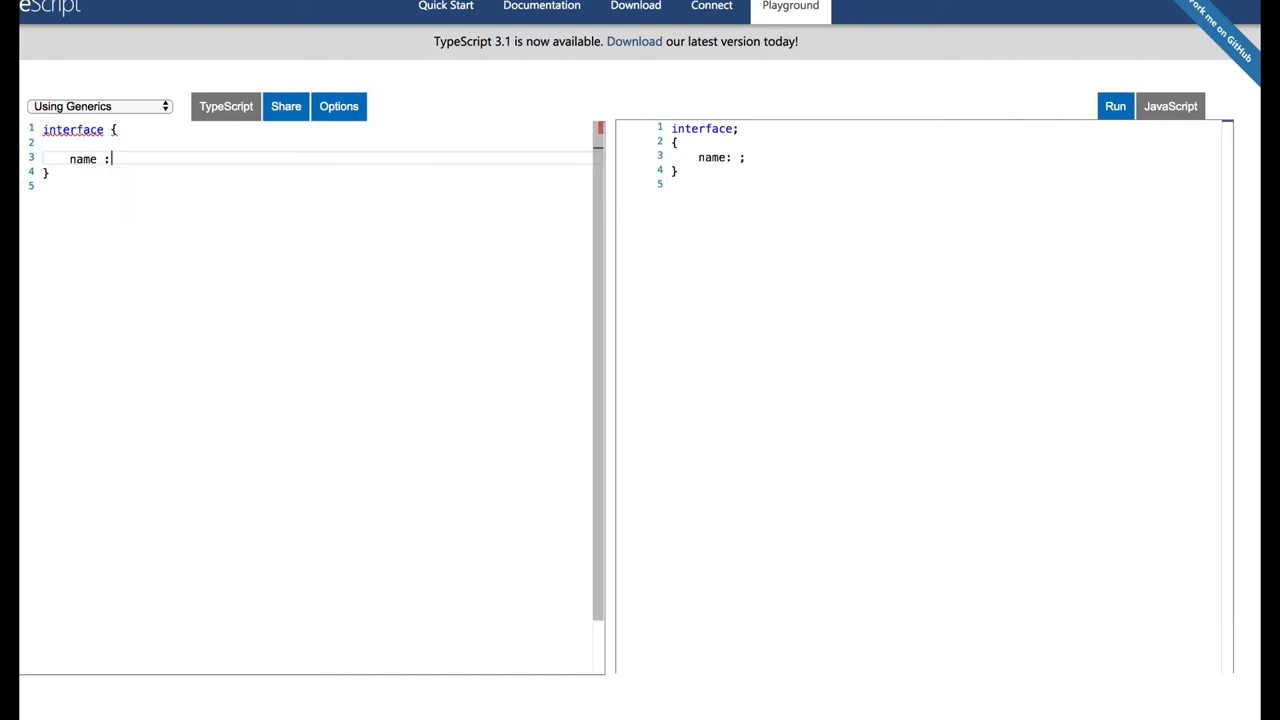
pyautogui.write('string,')
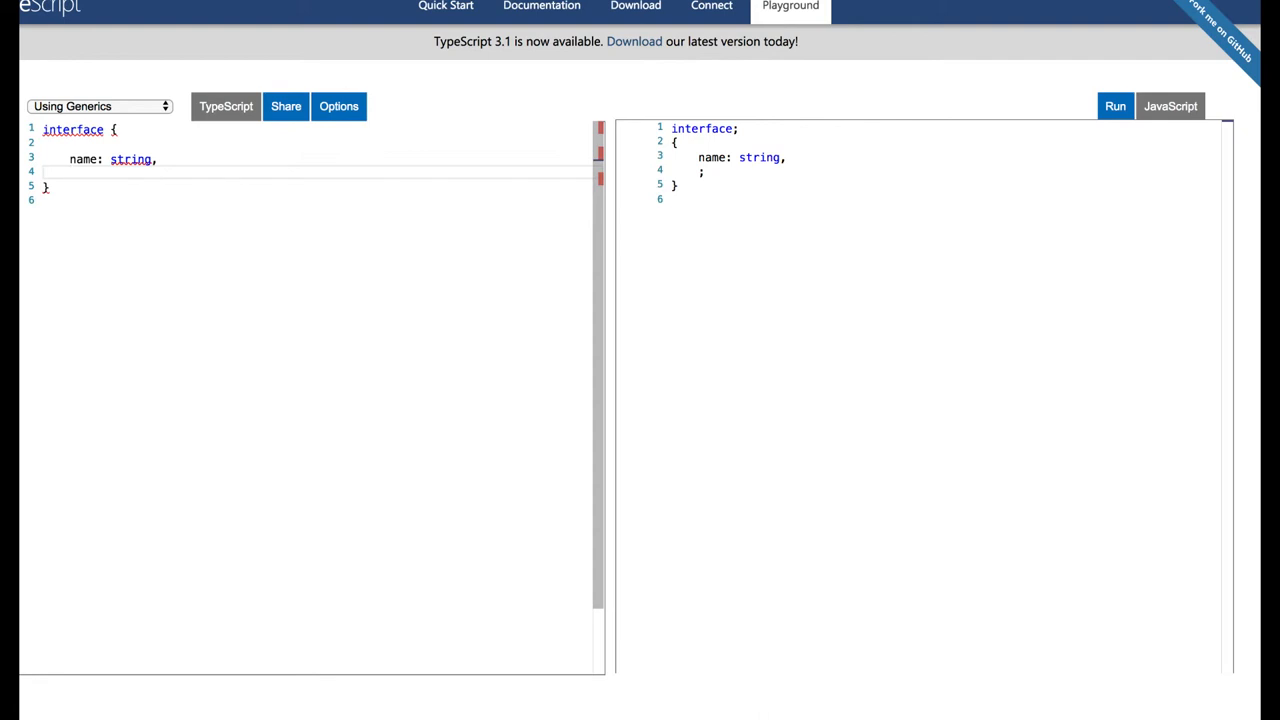
pyautogui.write('i')
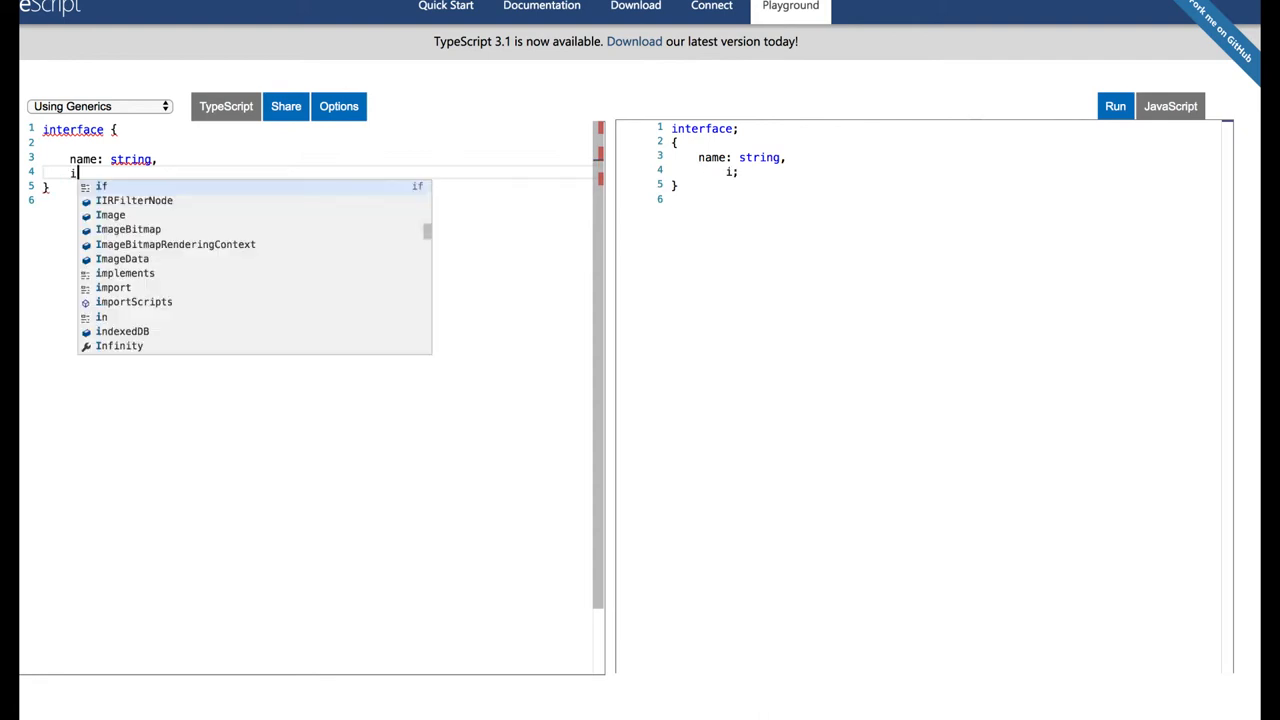
pyautogui.write('d;')
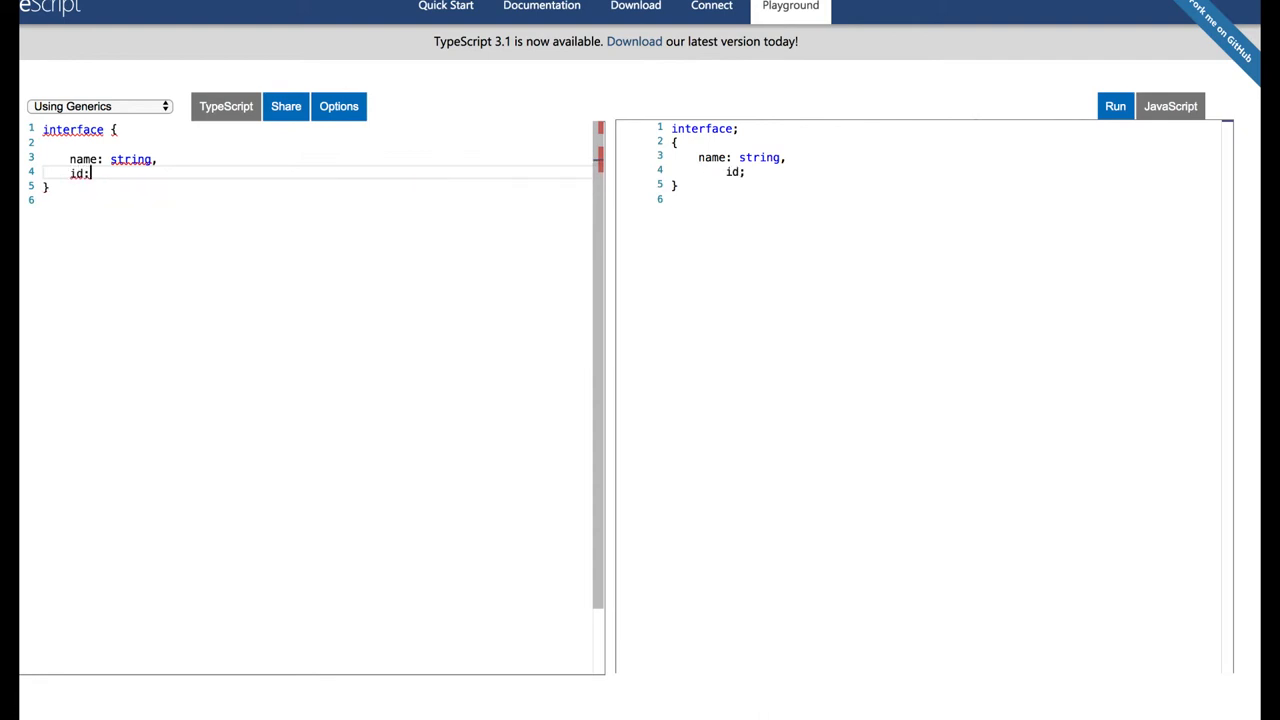
pyautogui.write('number')
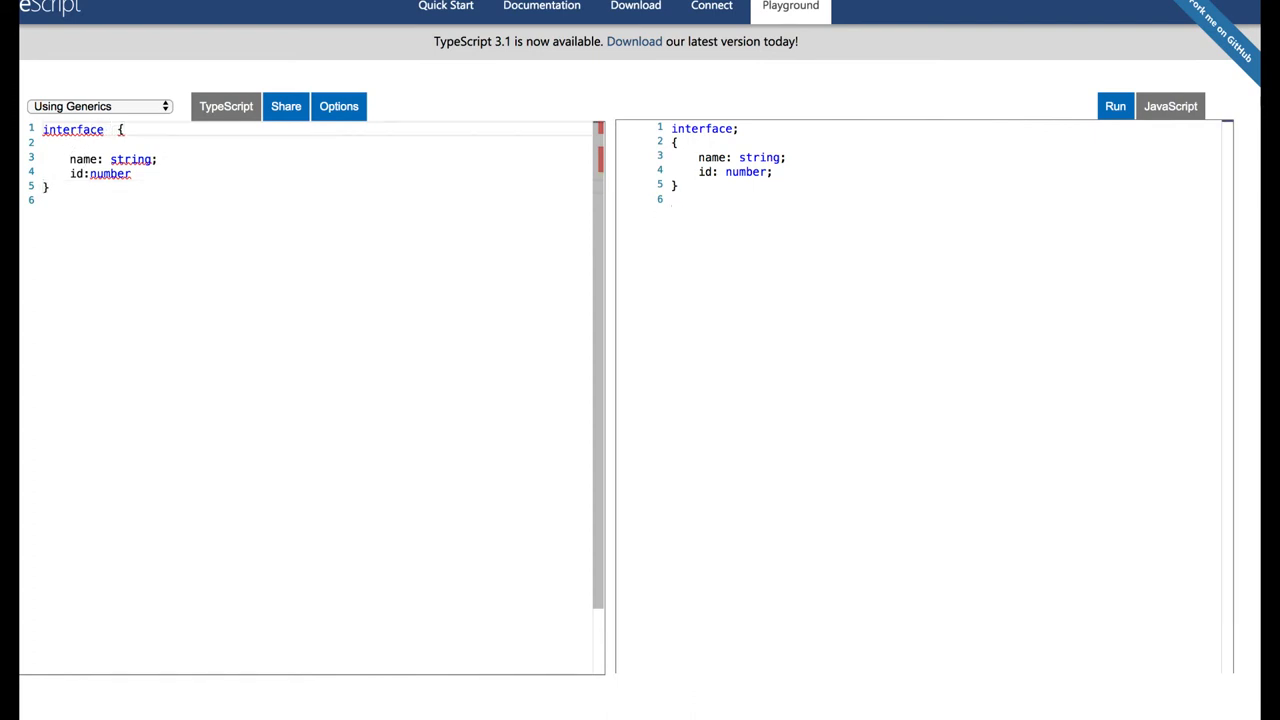
pyautogui.write('student')
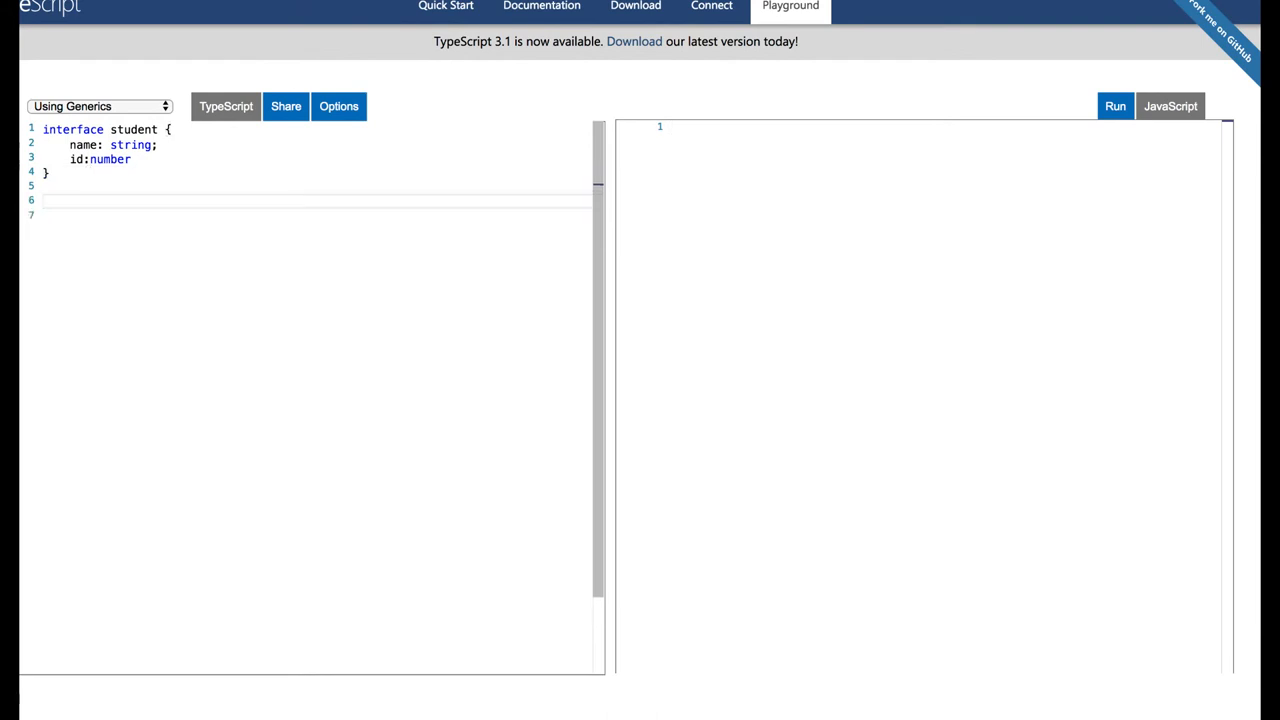
# - Declare let stud: student = { name: 'hello', id: 55 } below the interface
pyautogui.write('let')
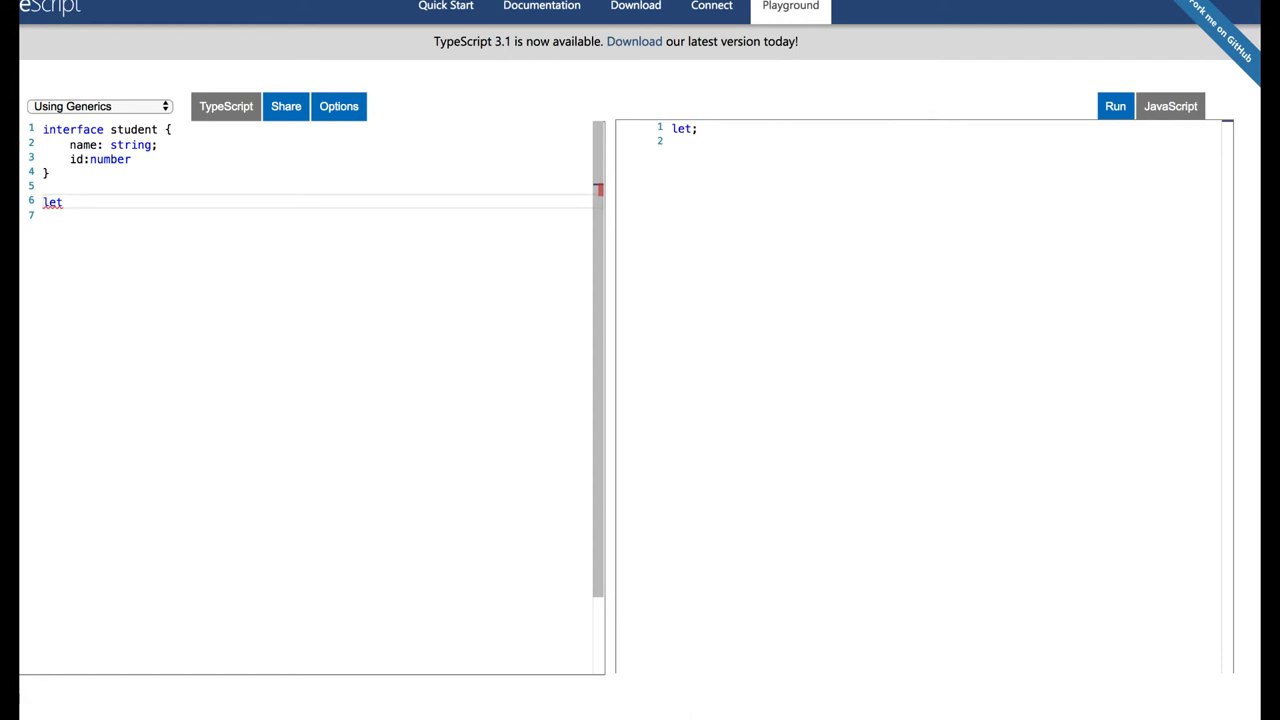
pyautogui.write('stud')
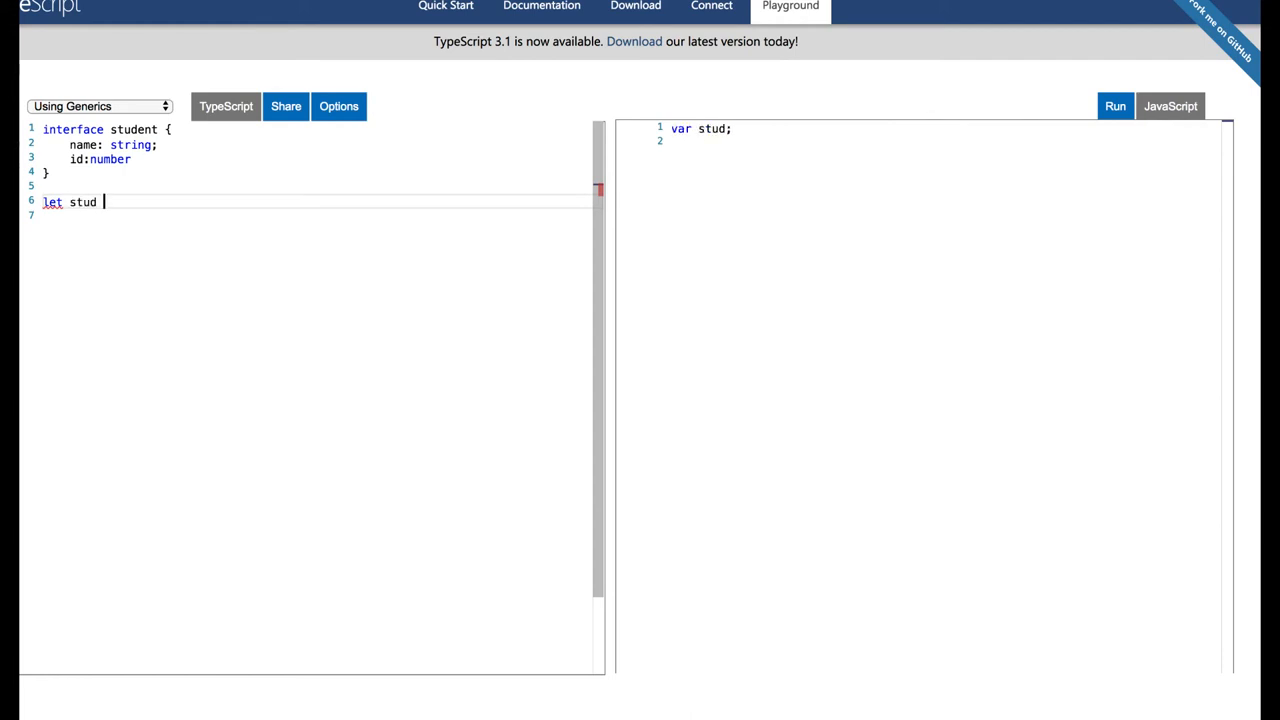
pyautogui.write(';')
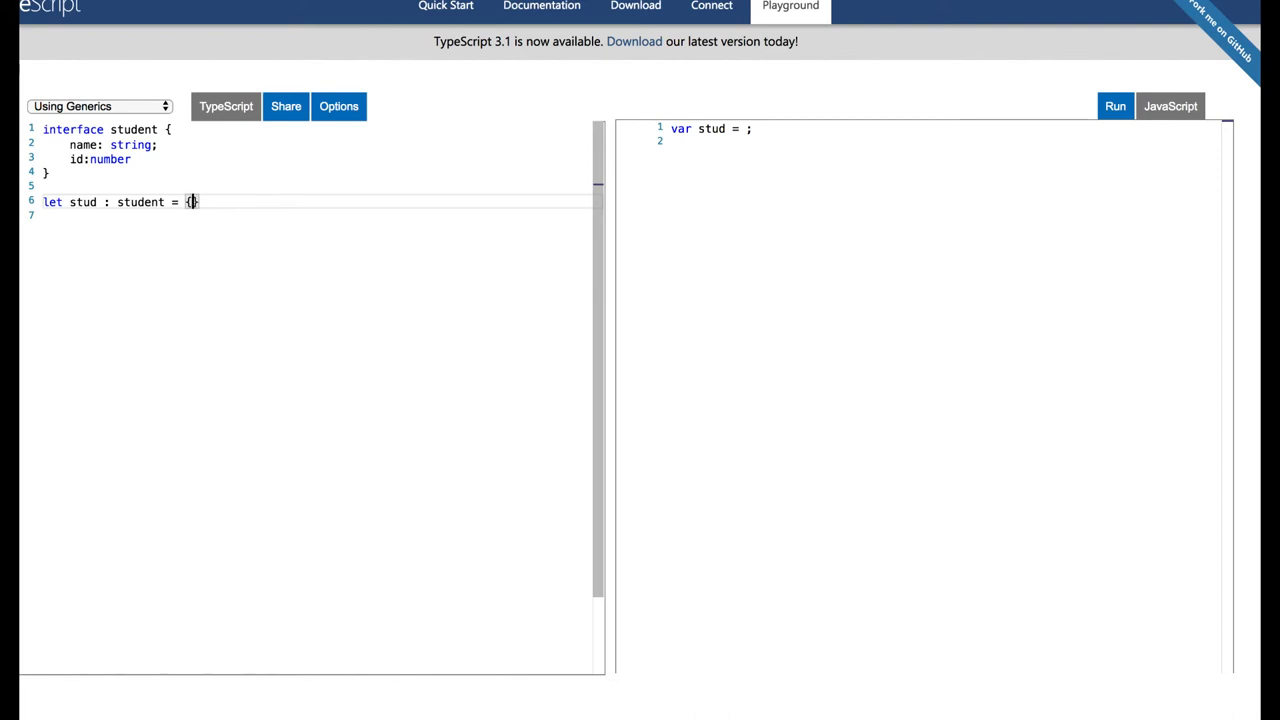
pyautogui.write('name :')
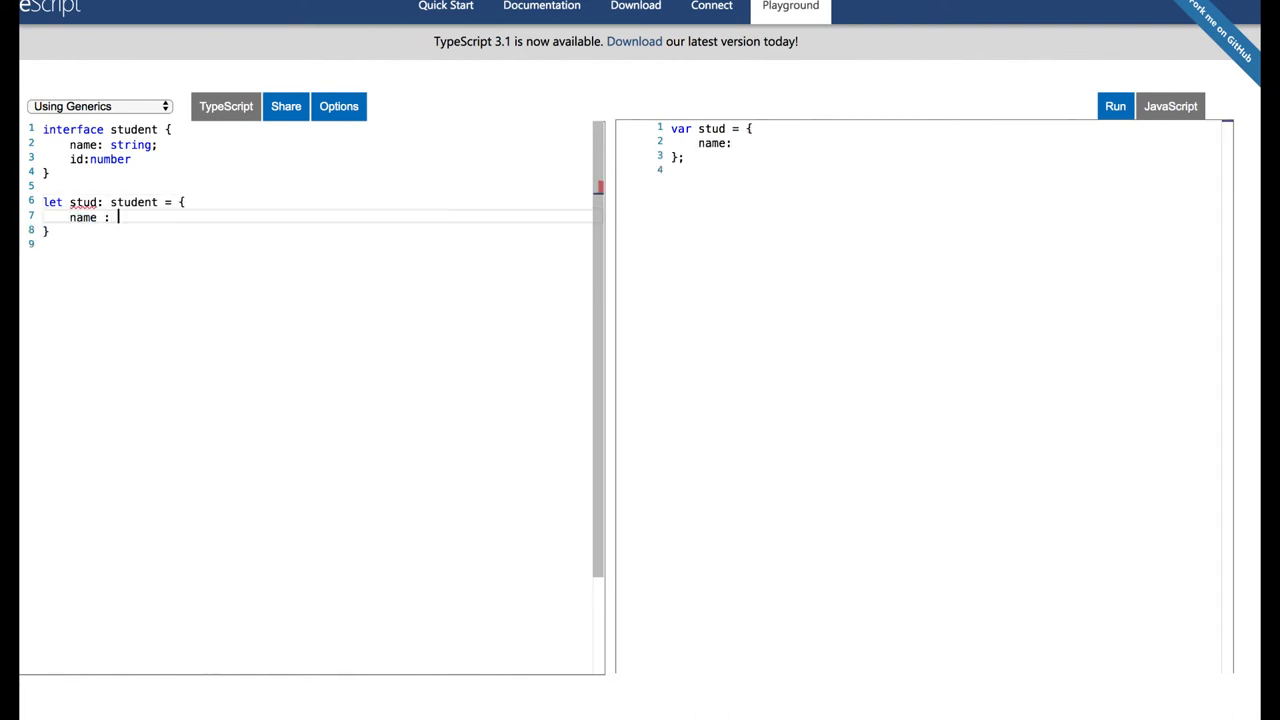
pyautogui.write("'hello'")
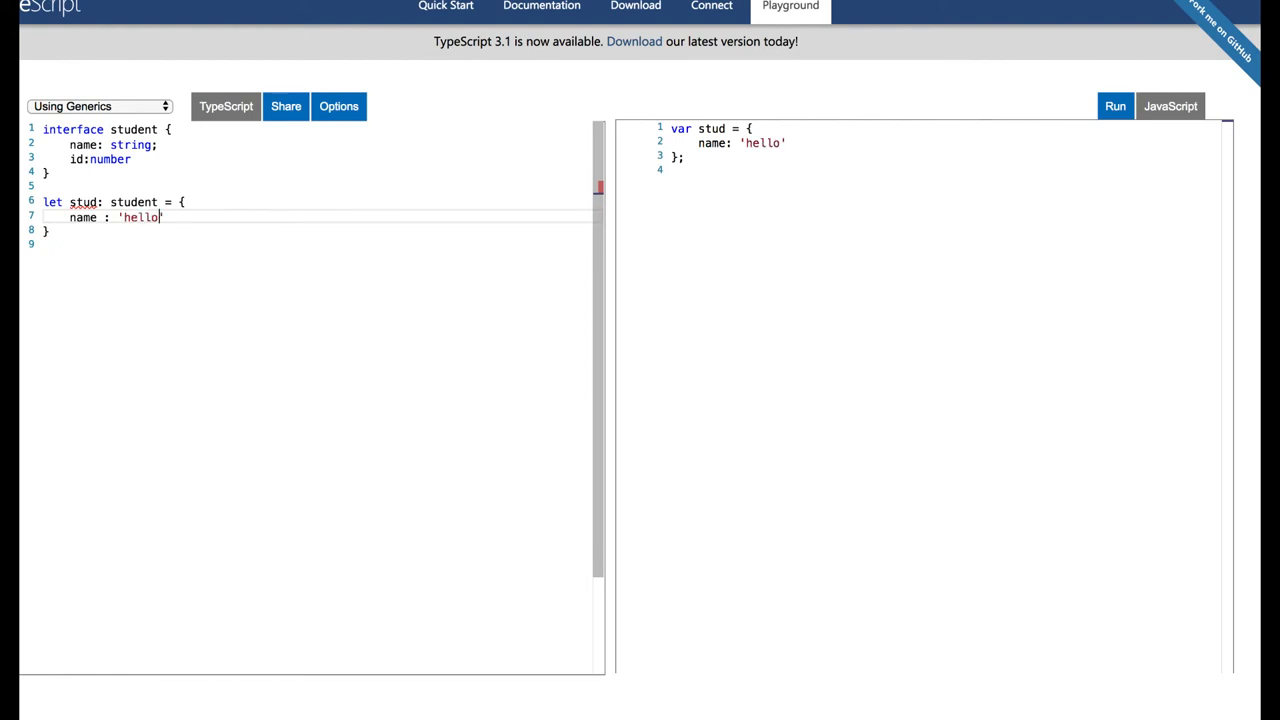
pyautogui.press('Enter')
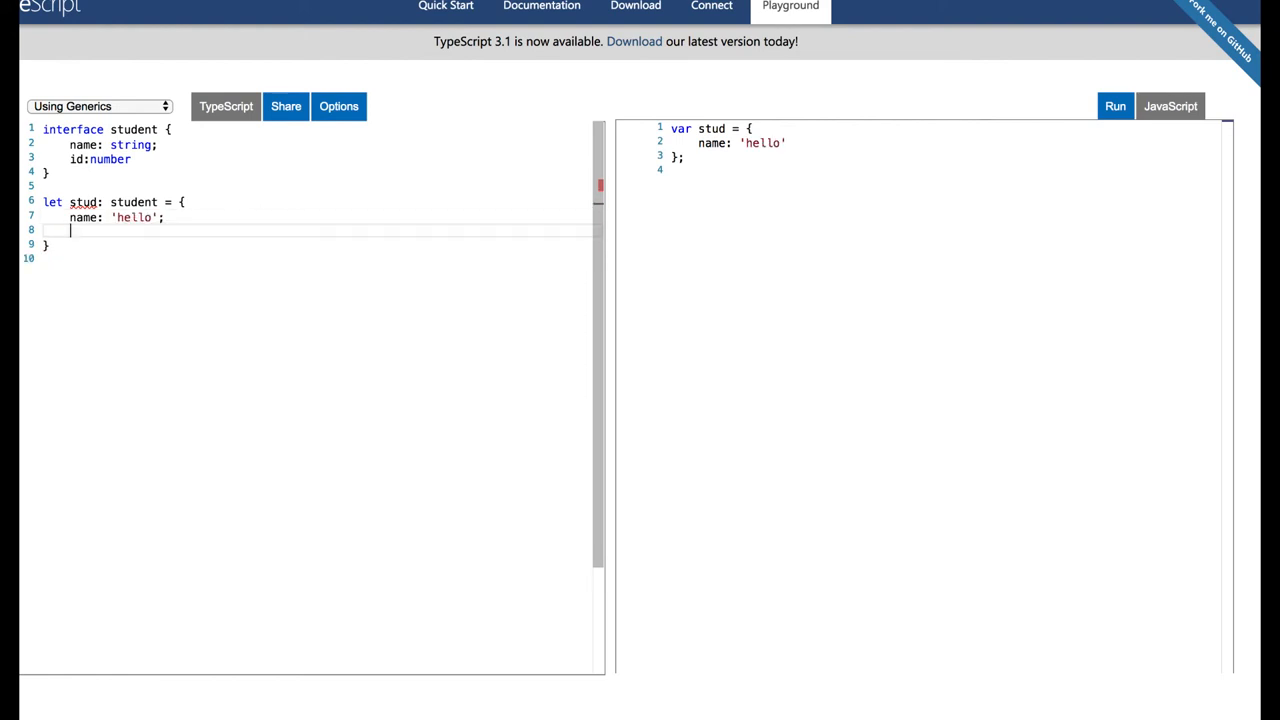
pyautogui.write('id')
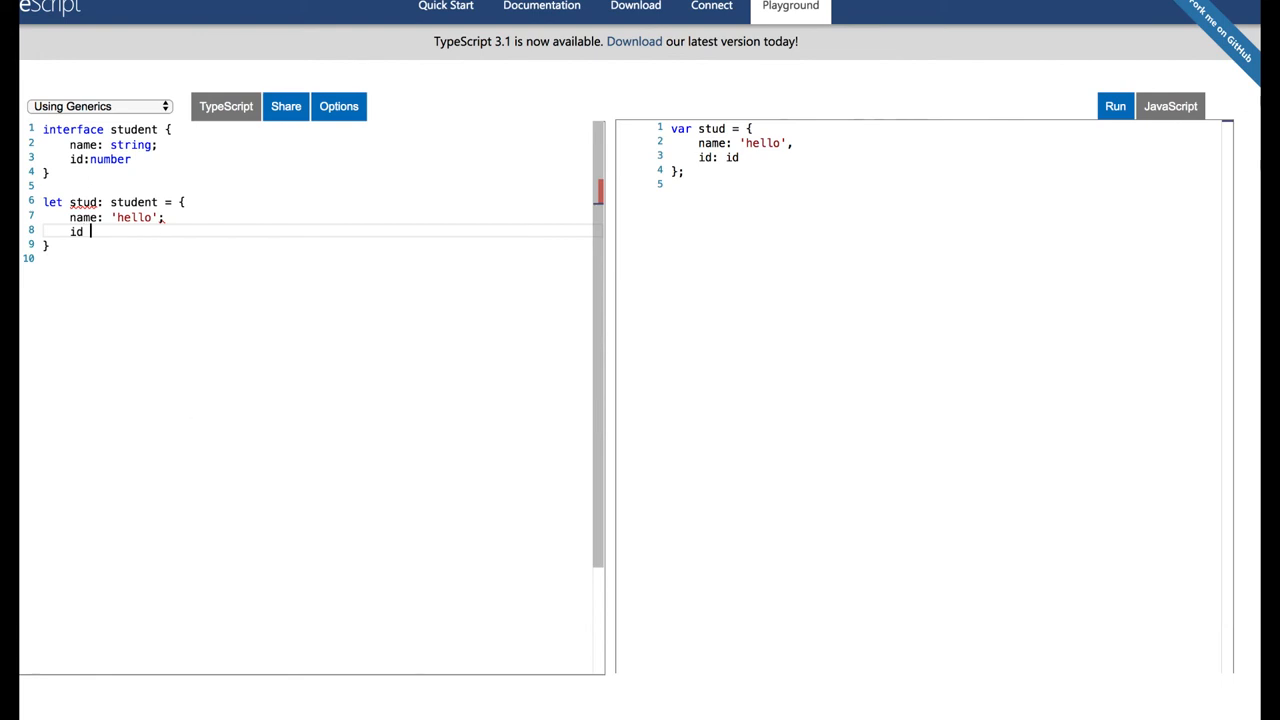
pyautogui.write(':')
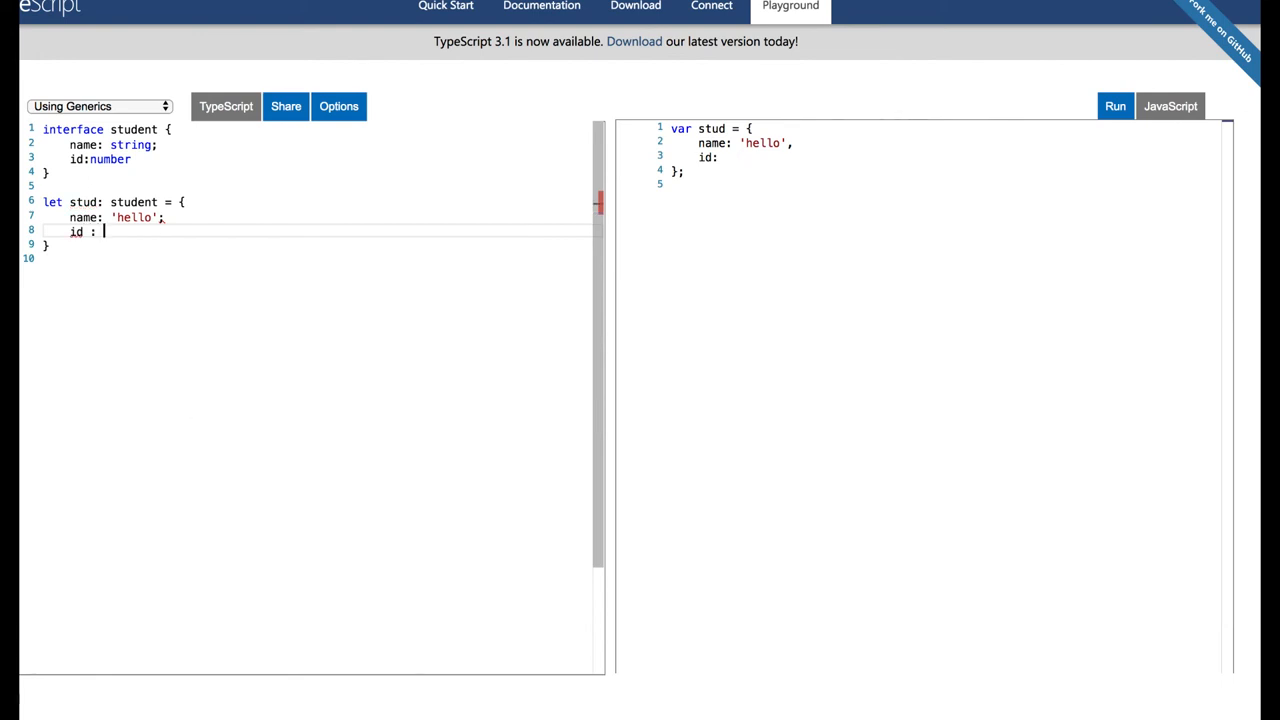
pyautogui.write('55')
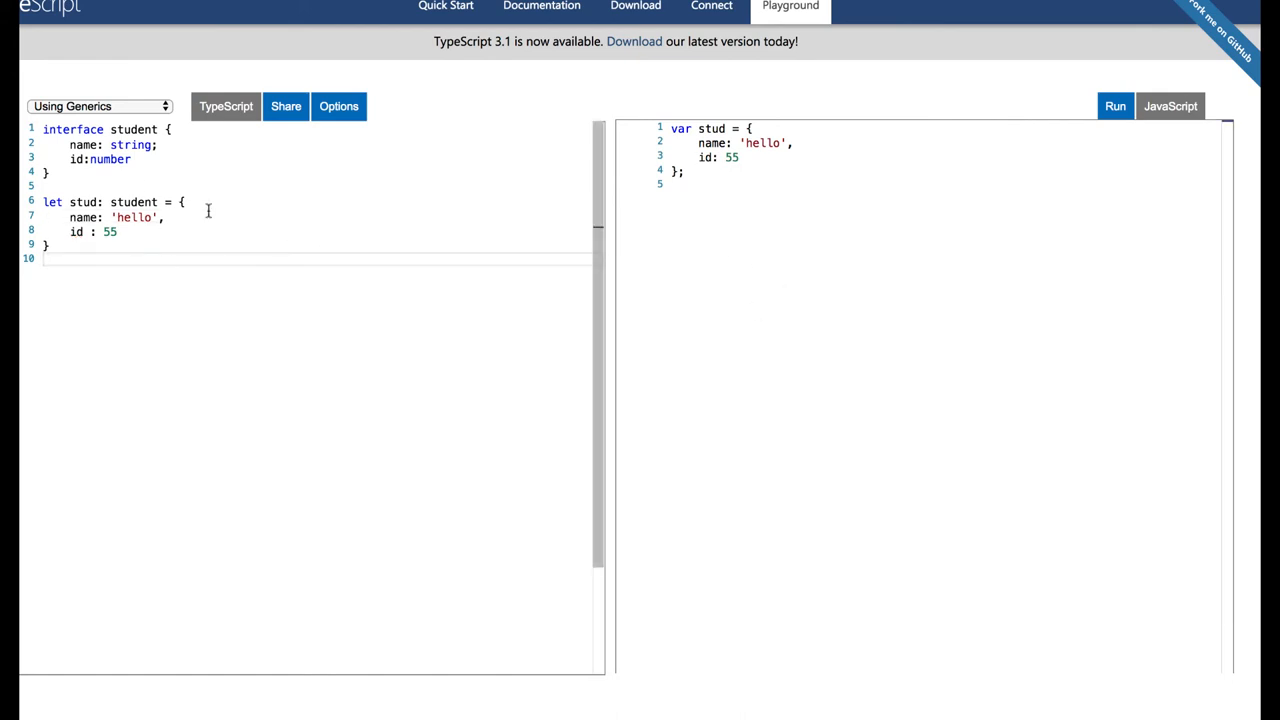
pyautogui.moveTo(133, 201)
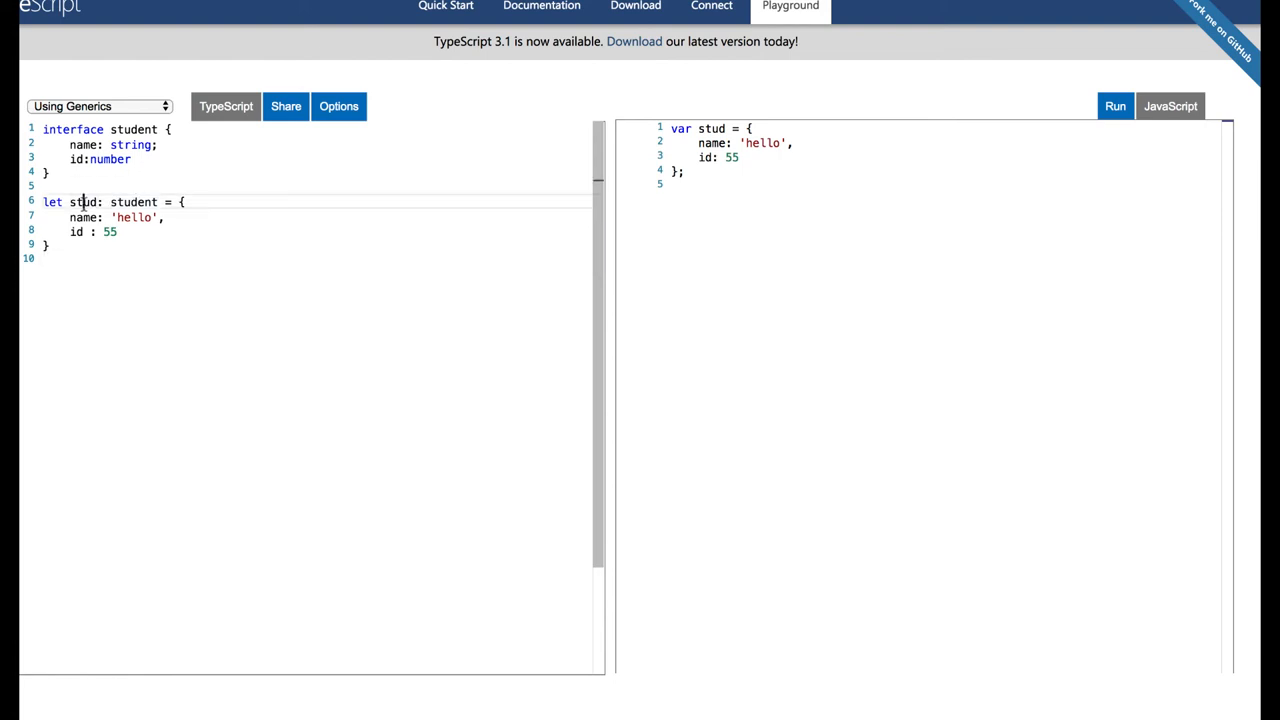
# - Mark id optional with ?, remove id from stud, and advance to the Enums slide
pyautogui.doubleClick(82, 202)
pyautogui.write('?')
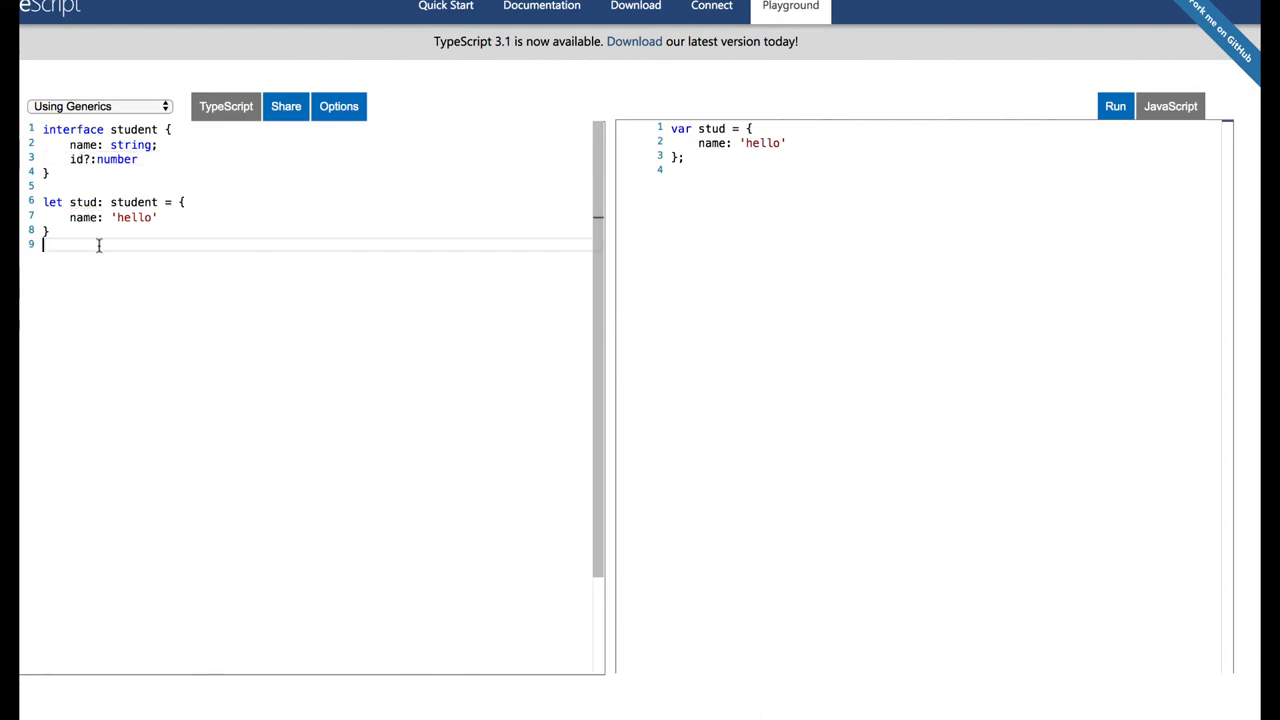
pyautogui.doubleClick(84, 202)
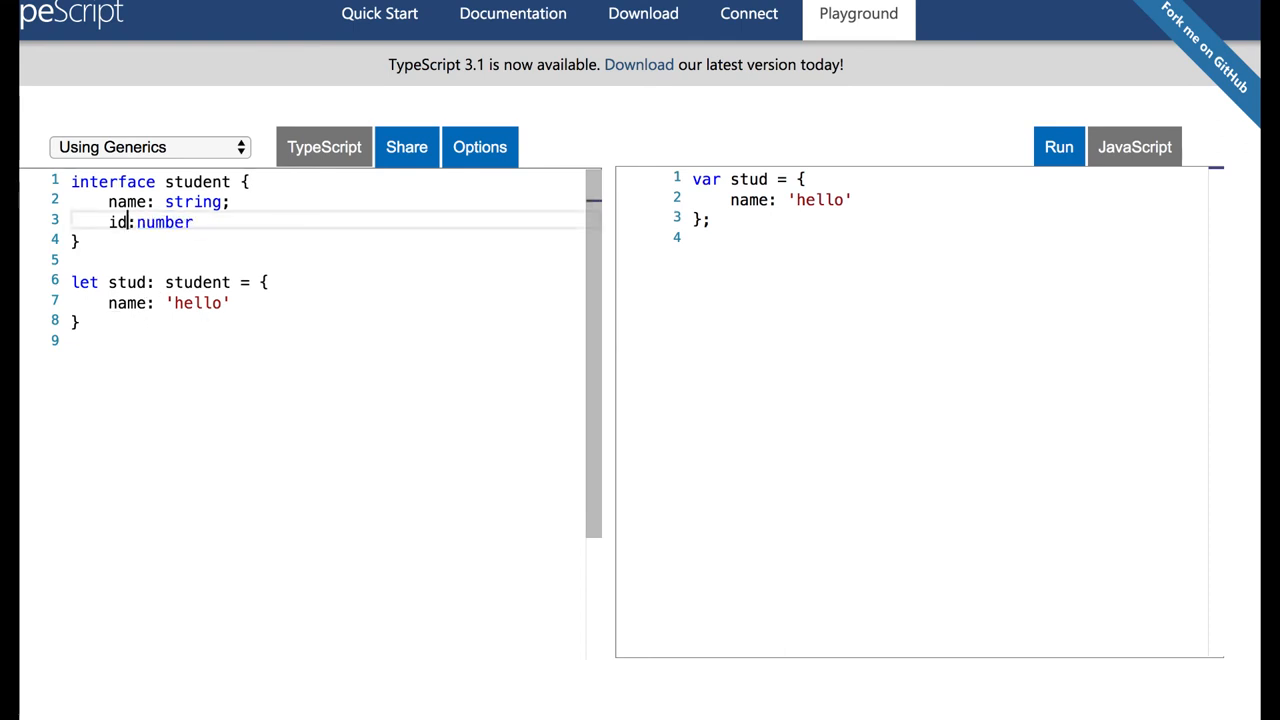
pyautogui.moveTo(126, 282)
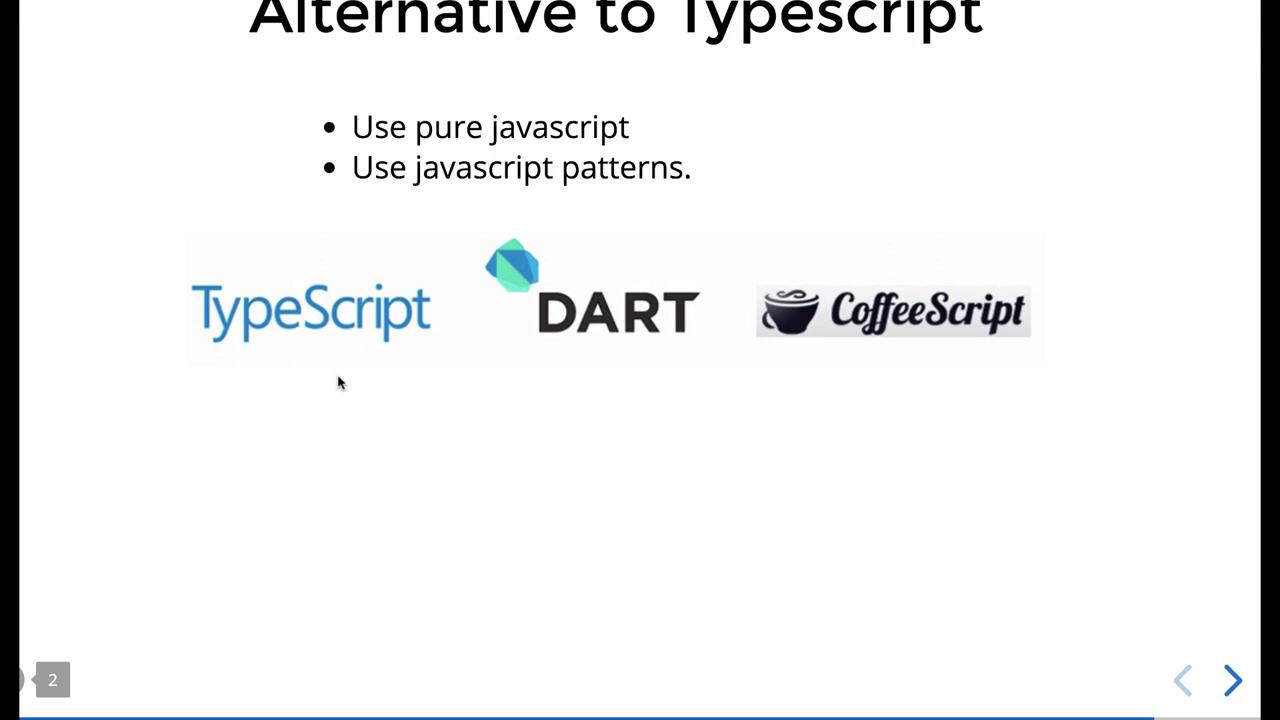
pyautogui.click(1233, 680)
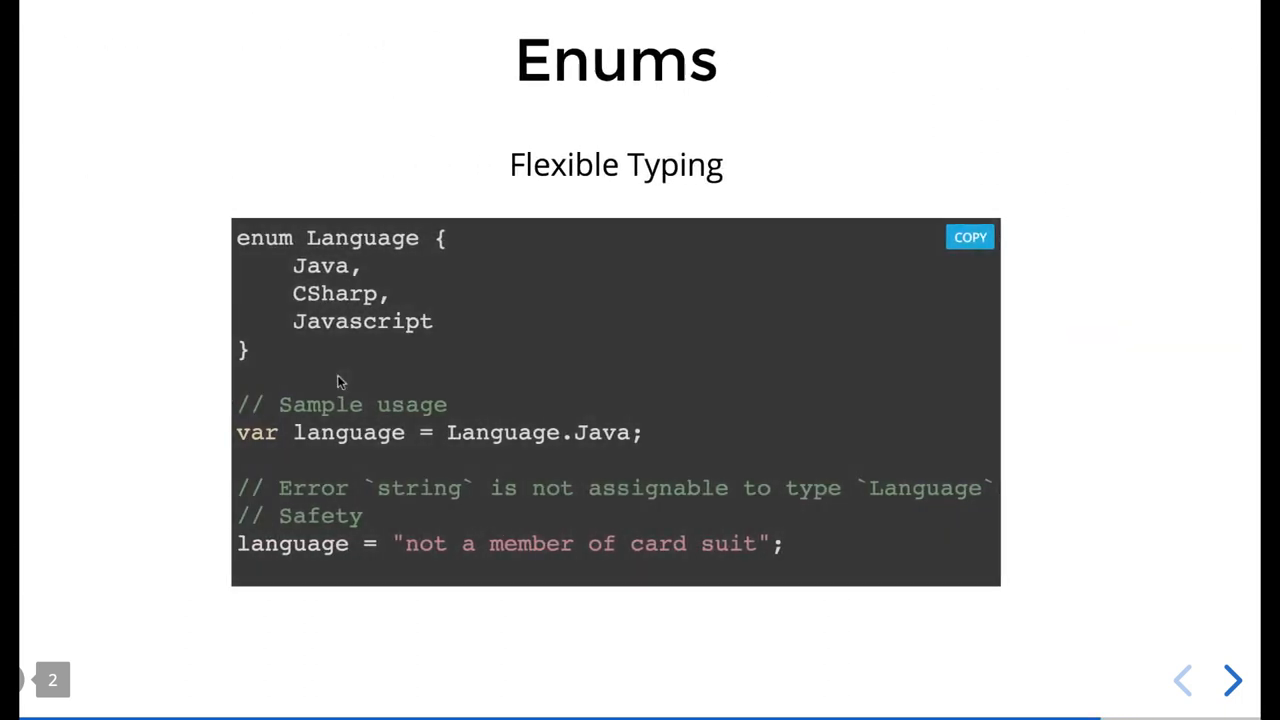